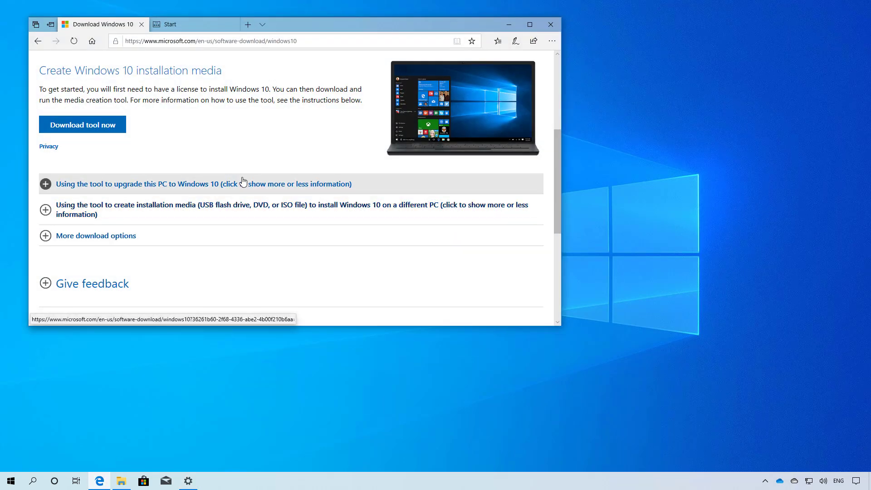
mouse_move(246, 160)
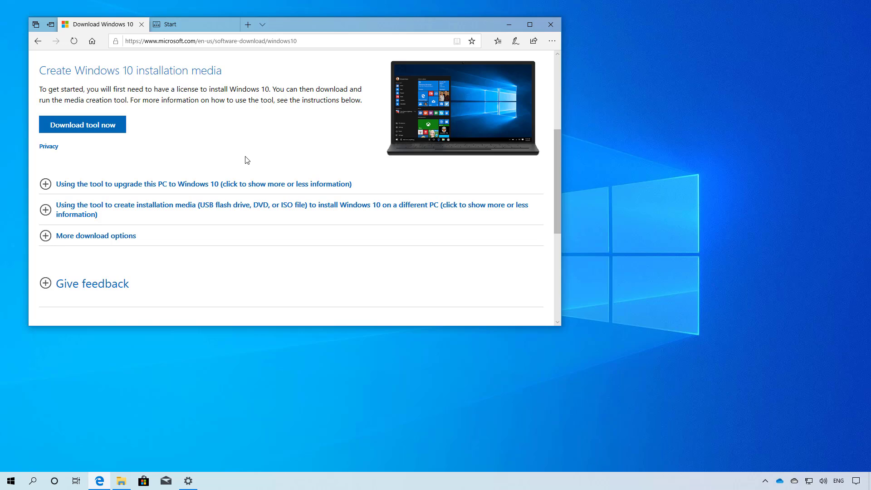
mouse_move(214, 147)
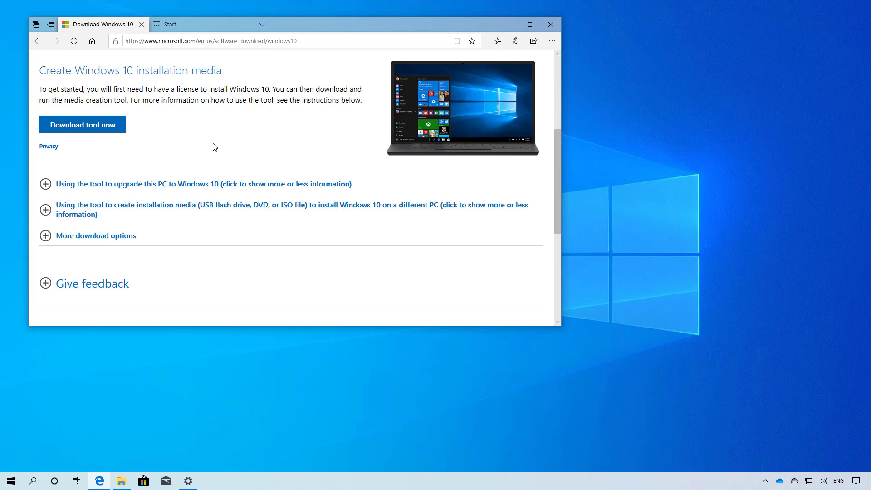
mouse_move(206, 148)
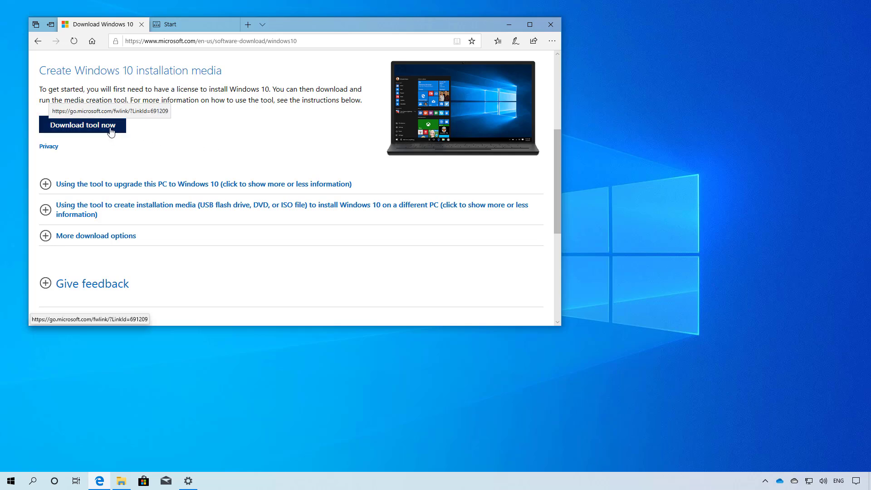
mouse_move(171, 144)
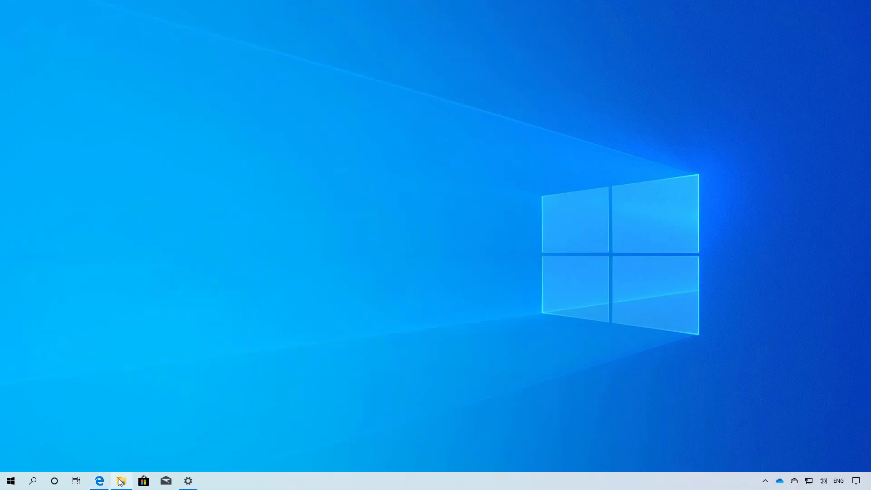
Step: Open File Explorer from the taskbar to reach the Downloads folder
left_click(120, 481)
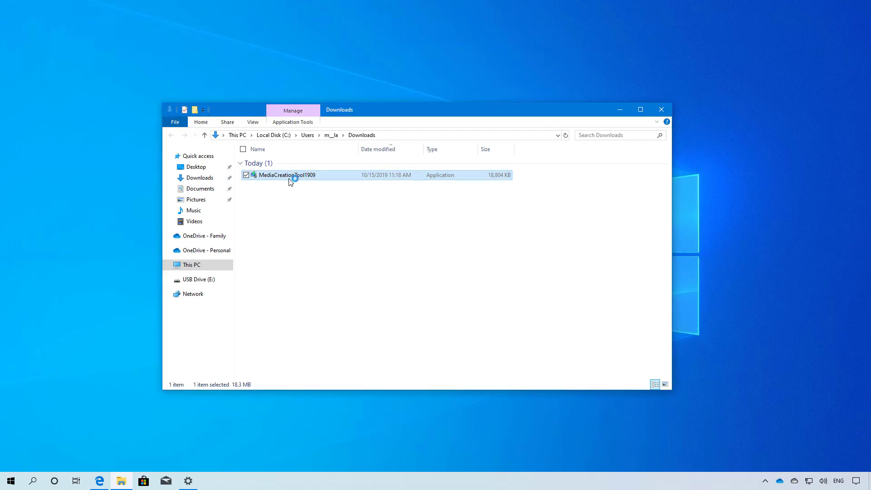
mouse_move(451, 271)
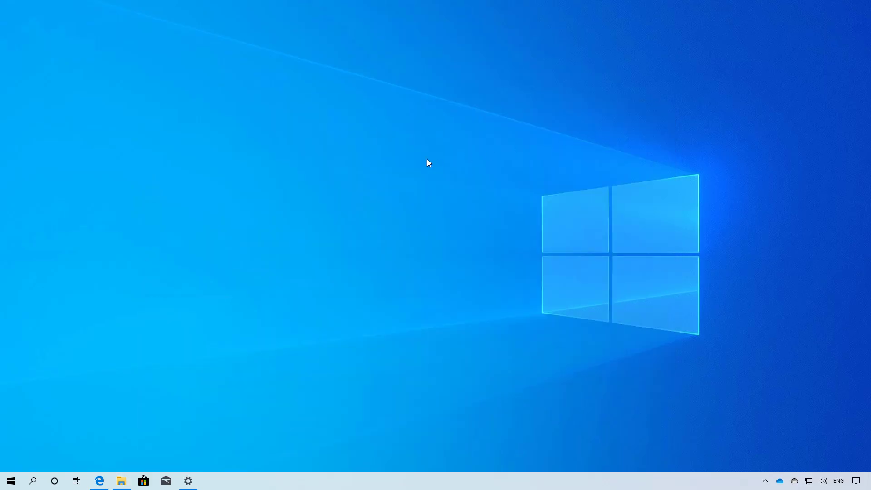
Step: Accept the license terms and choose 'Create installation media for another PC'
left_click(210, 480)
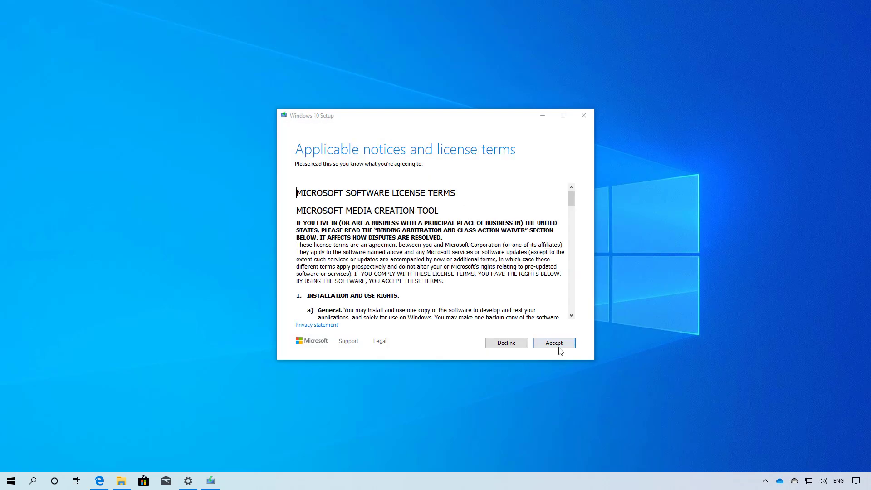
left_click(553, 343)
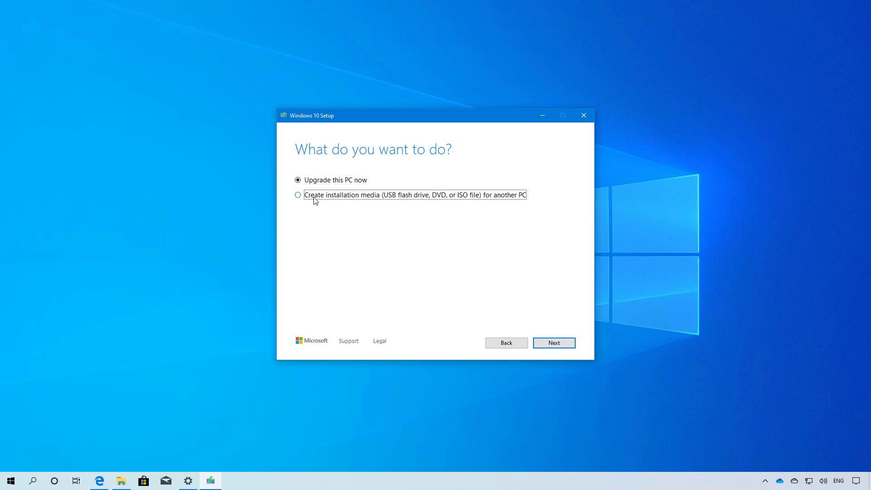
left_click(298, 194)
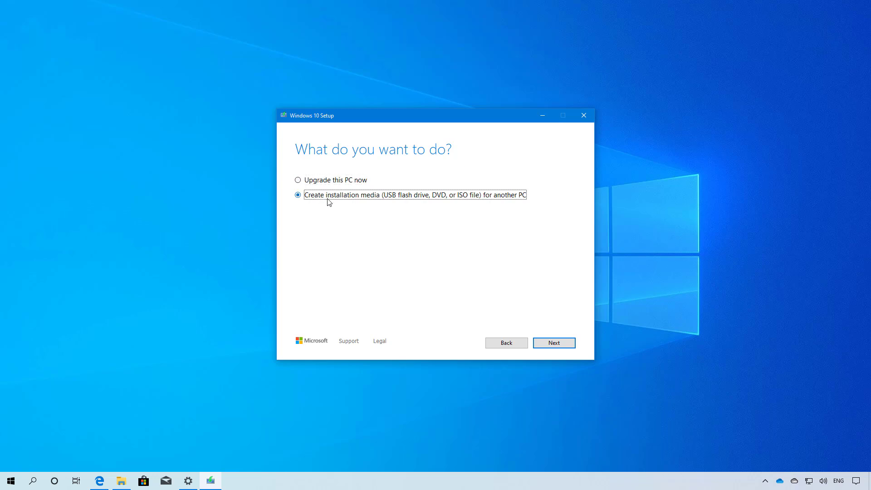
Step: Untick the recommended options, set architecture to Both, and continue to media type
left_click(553, 342)
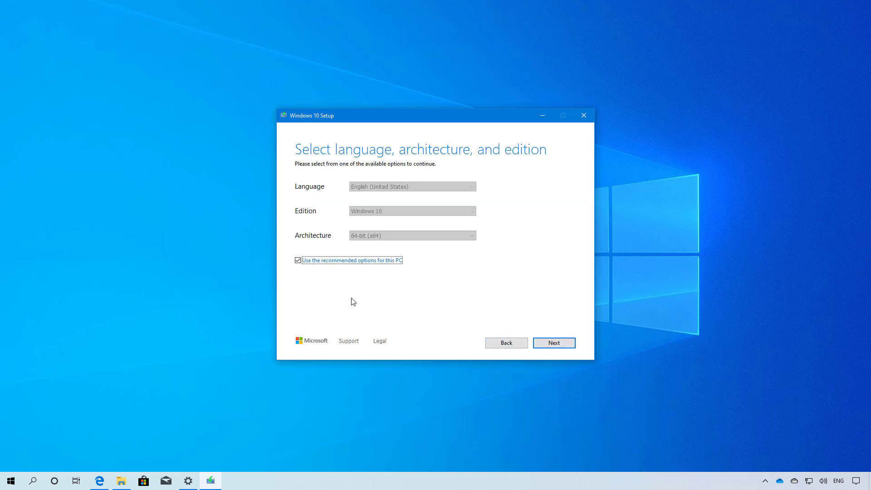
left_click(297, 261)
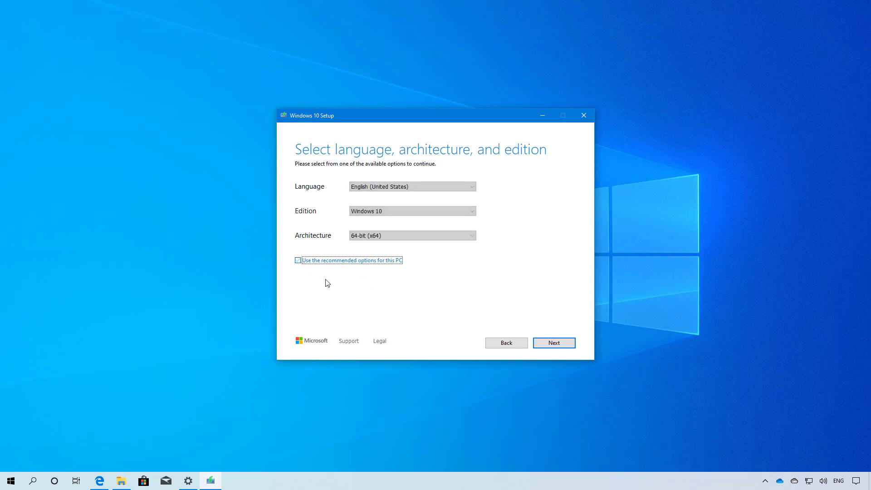
left_click(298, 261)
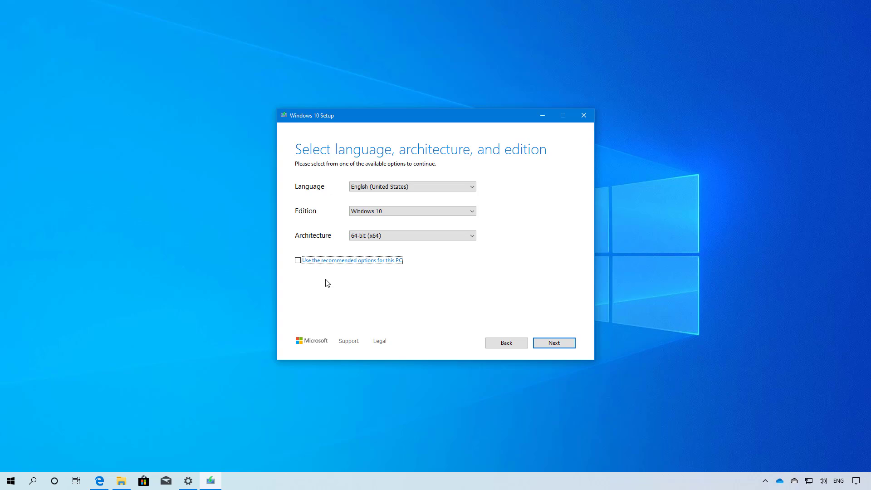
left_click(411, 235)
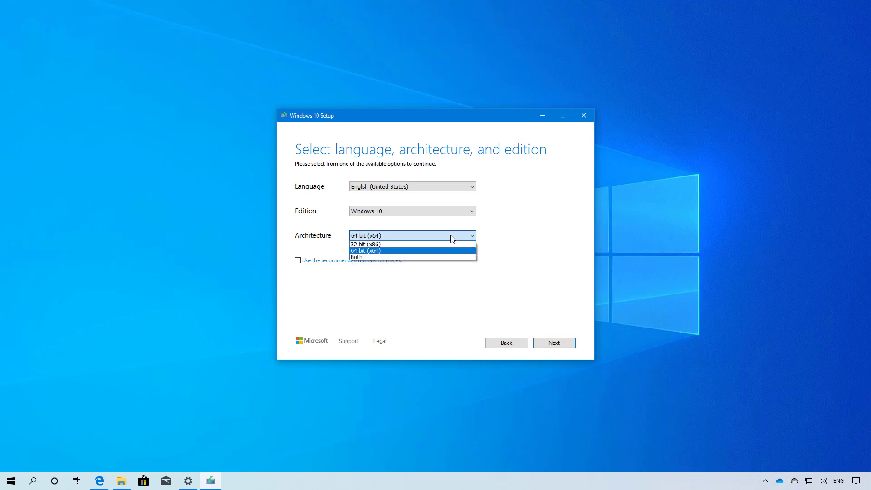
mouse_move(385, 257)
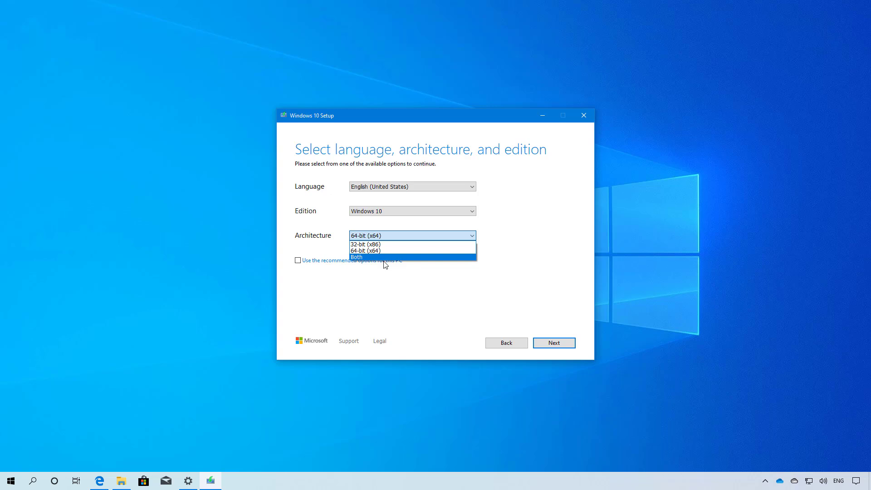
left_click(553, 343)
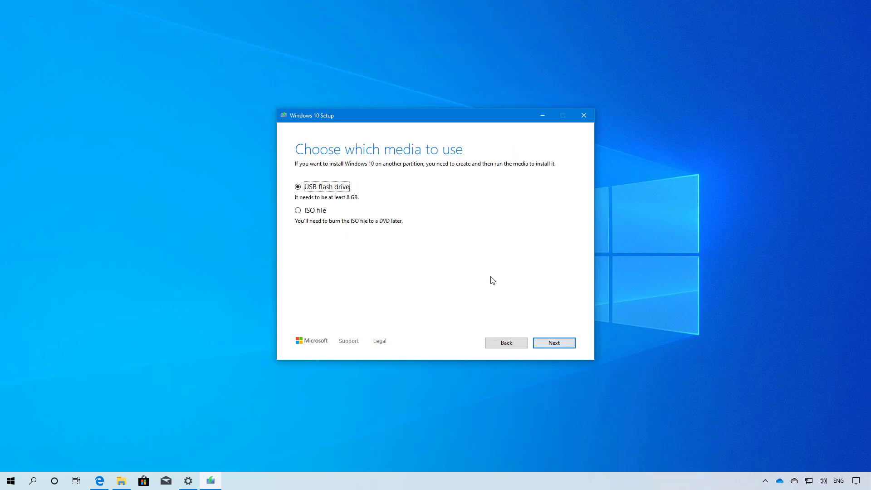
mouse_move(455, 247)
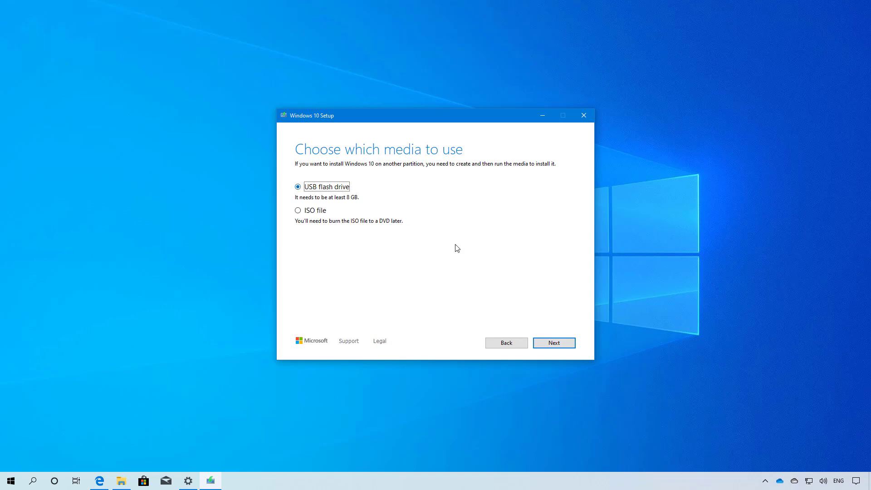
Step: Keep USB flash drive and select removable drive E: as the target, refreshing the list
left_click(554, 343)
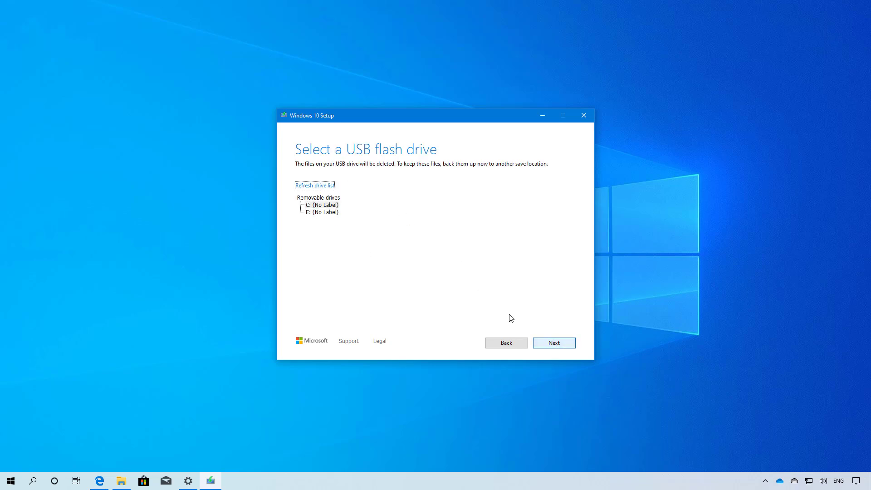
left_click(321, 204)
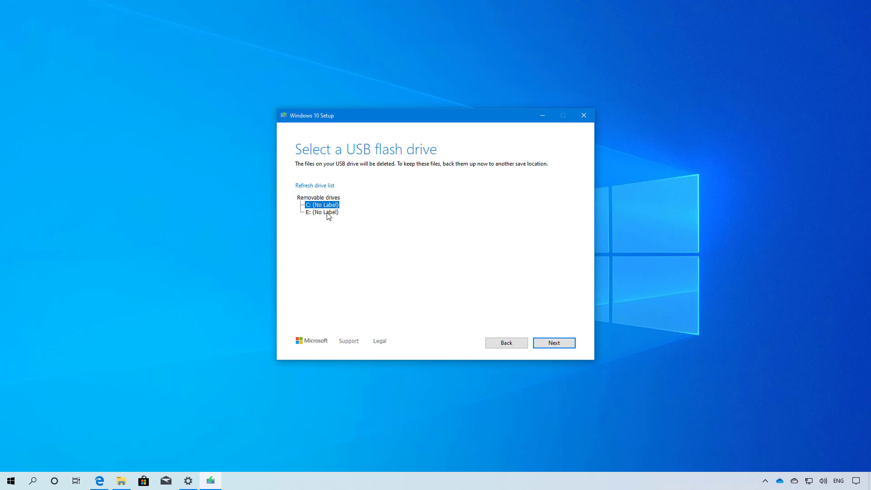
left_click(321, 213)
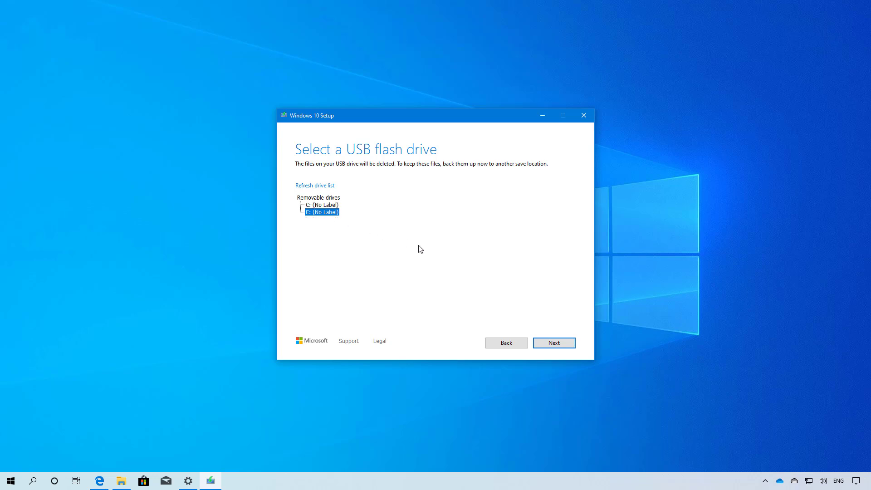
mouse_move(315, 185)
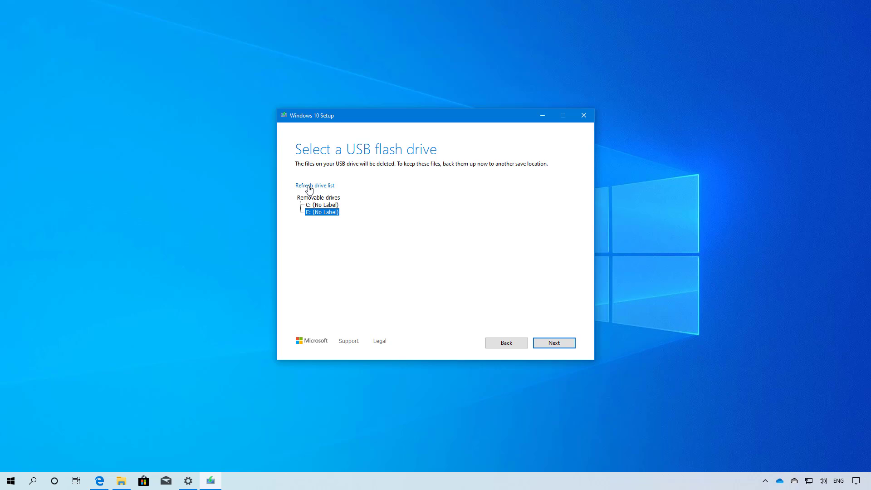
left_click(322, 204)
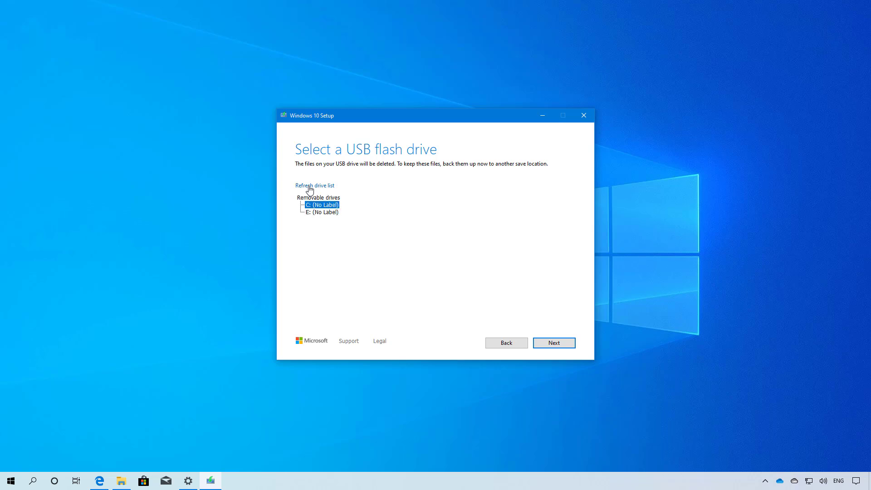
left_click(322, 211)
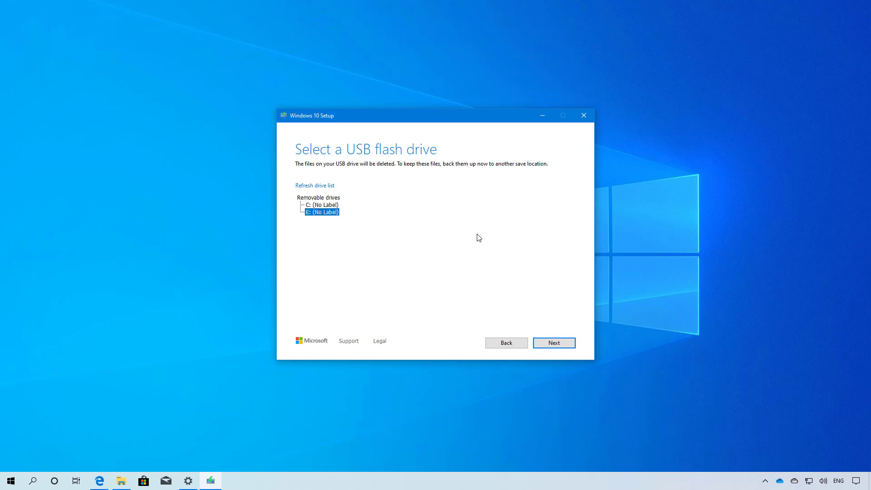
Step: Create the Windows 10 installation media on E: and finish once the drive is ready
left_click(553, 342)
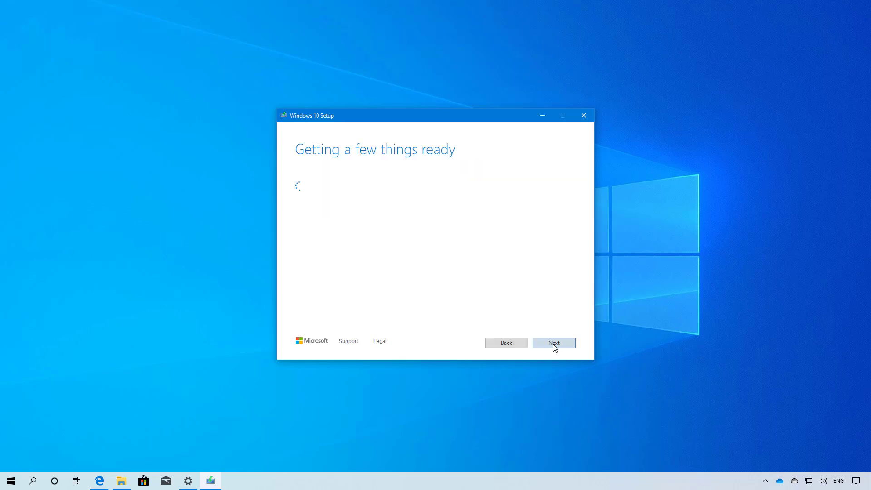
left_click(553, 343)
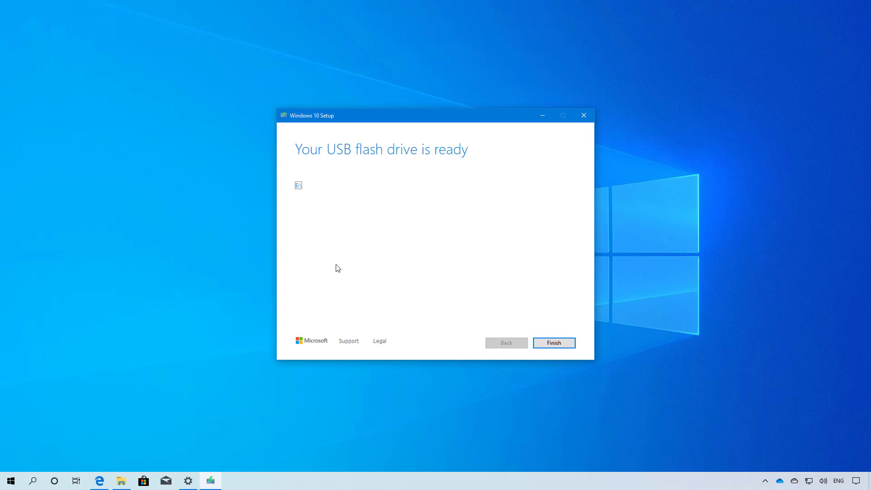
left_click(554, 341)
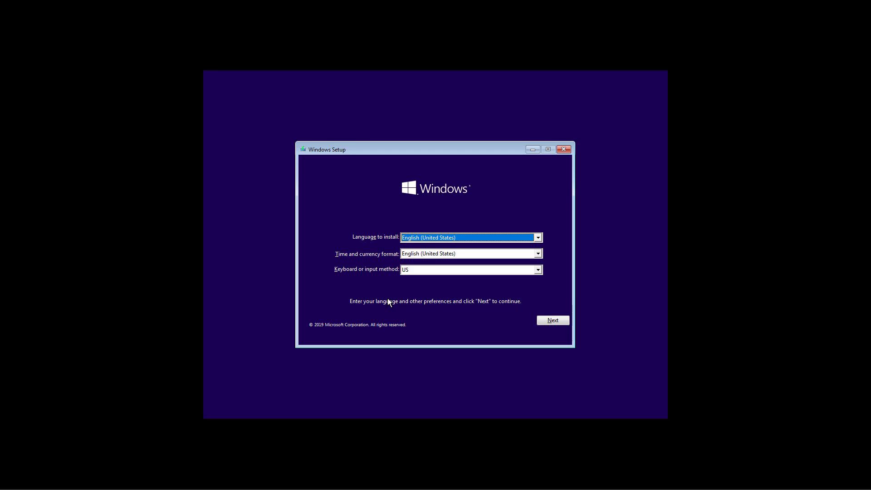
Step: Keep default language and keyboard, start Install now, and skip the product key
left_click(552, 321)
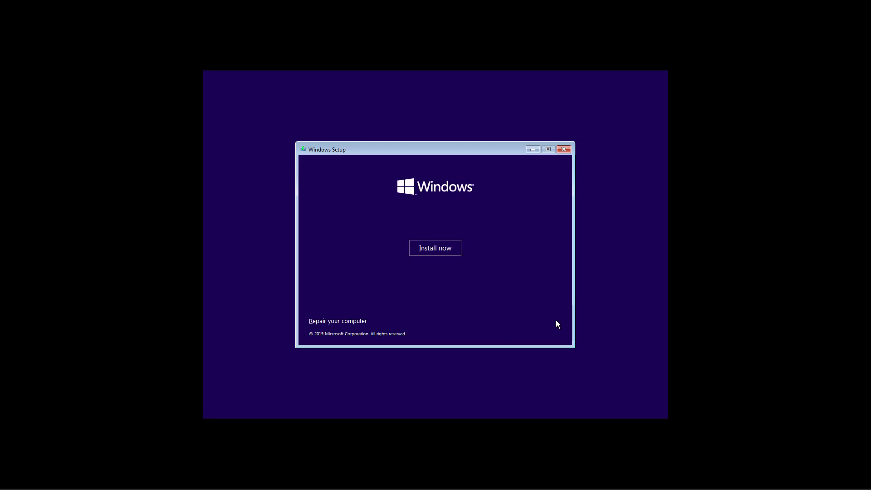
left_click(434, 247)
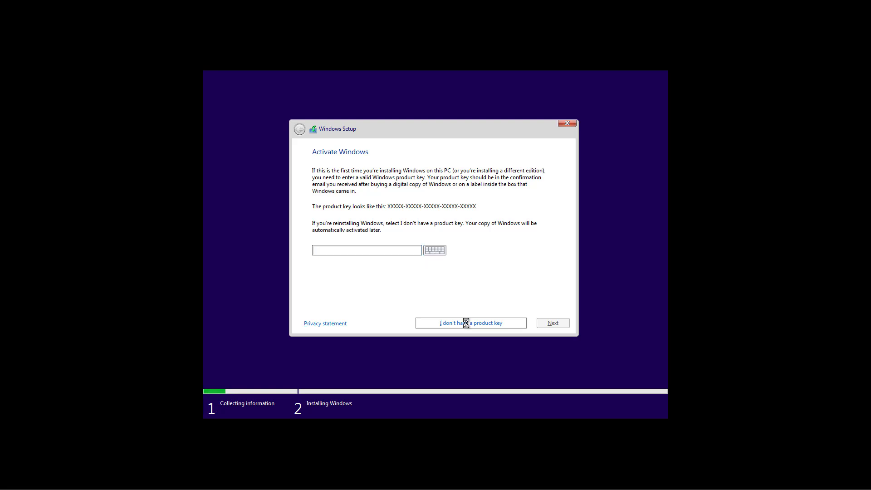
left_click(470, 323)
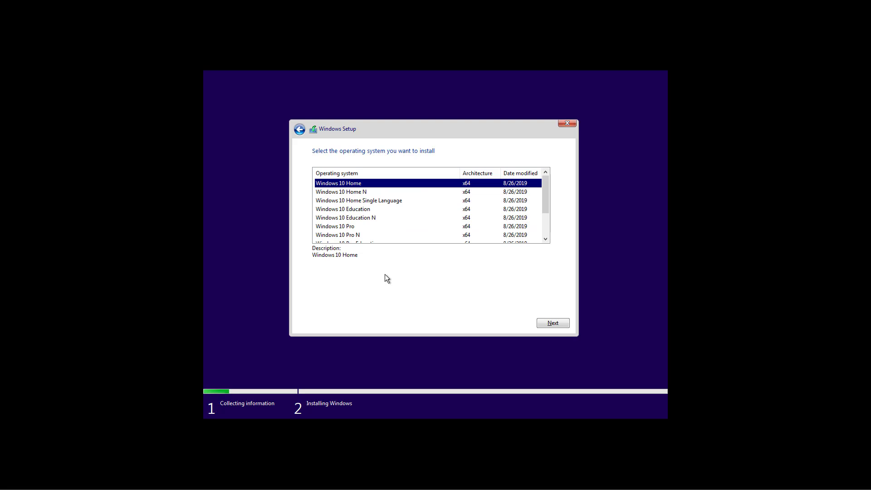
mouse_move(345, 232)
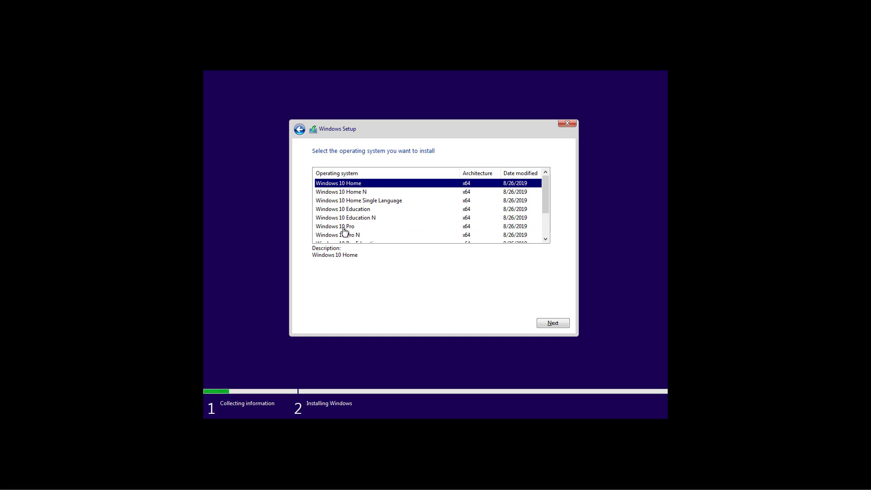
Step: Select Windows 10 Pro as the edition and continue to the license terms
left_click(335, 226)
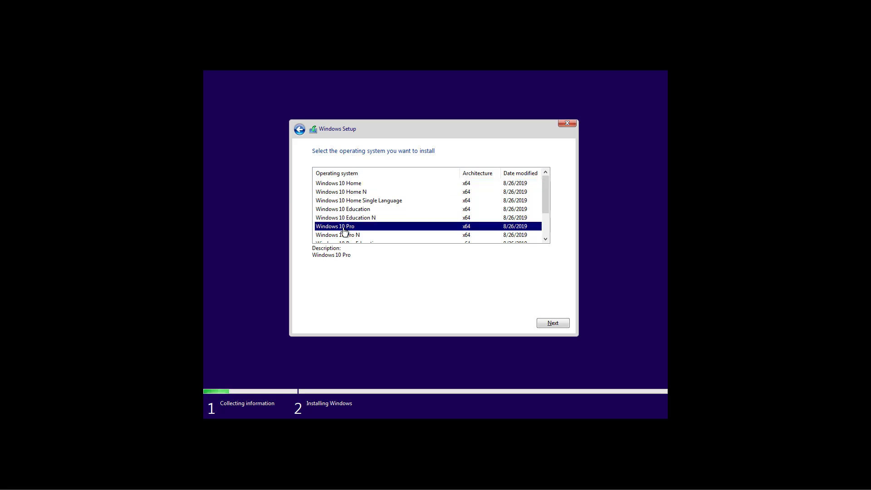
left_click(551, 323)
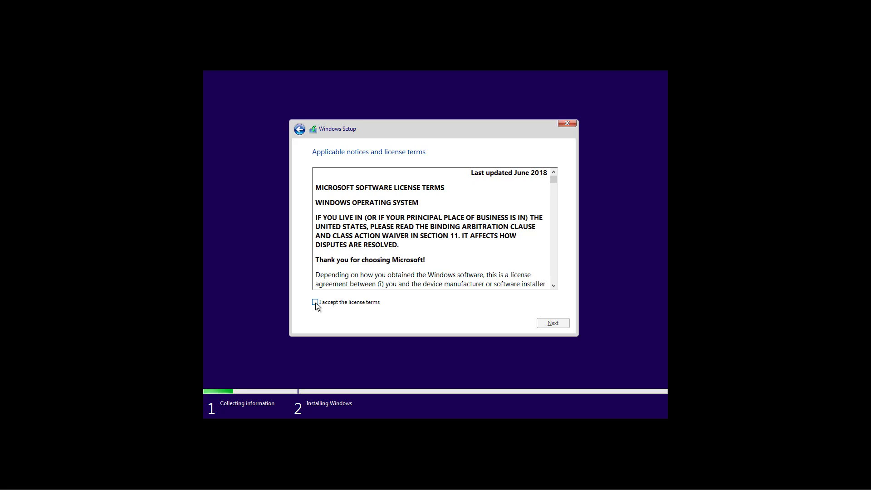
Step: Accept the license terms and choose 'Custom: Install Windows only (advanced)'
left_click(552, 323)
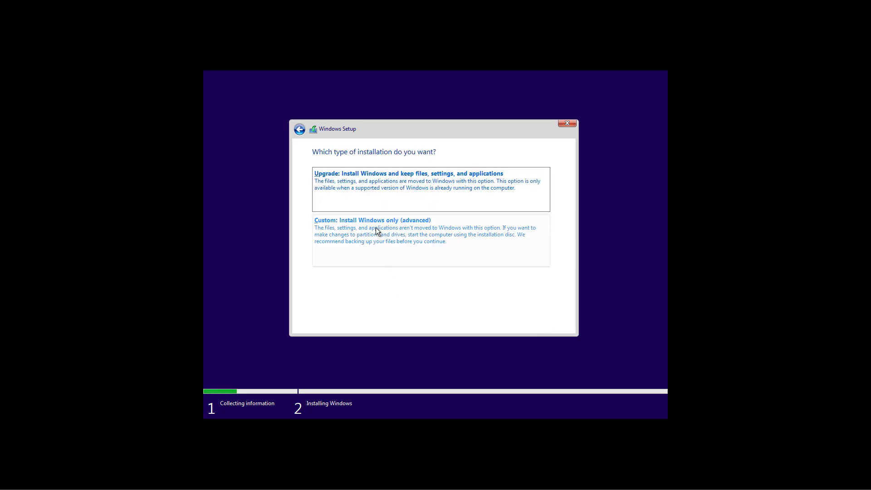
left_click(372, 220)
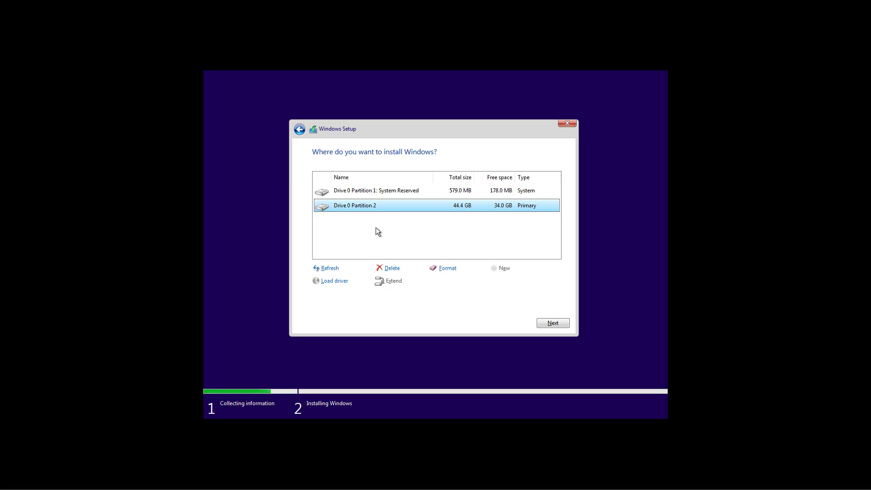
mouse_move(374, 199)
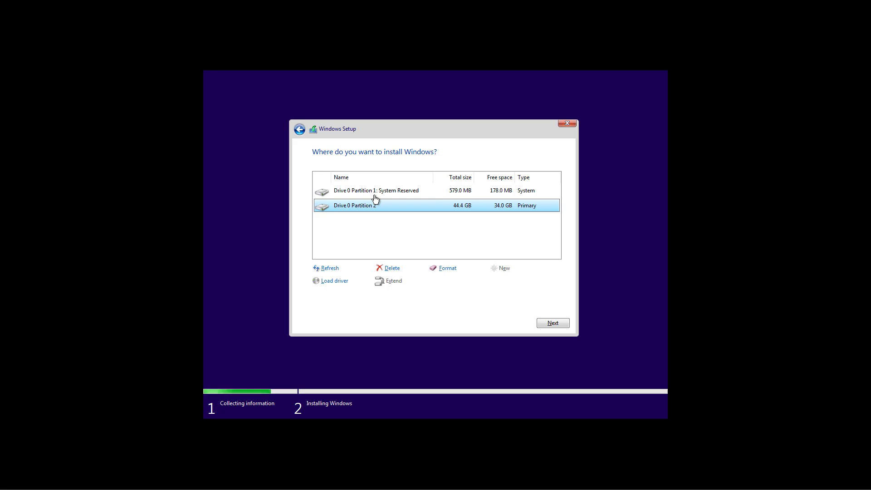
mouse_move(359, 217)
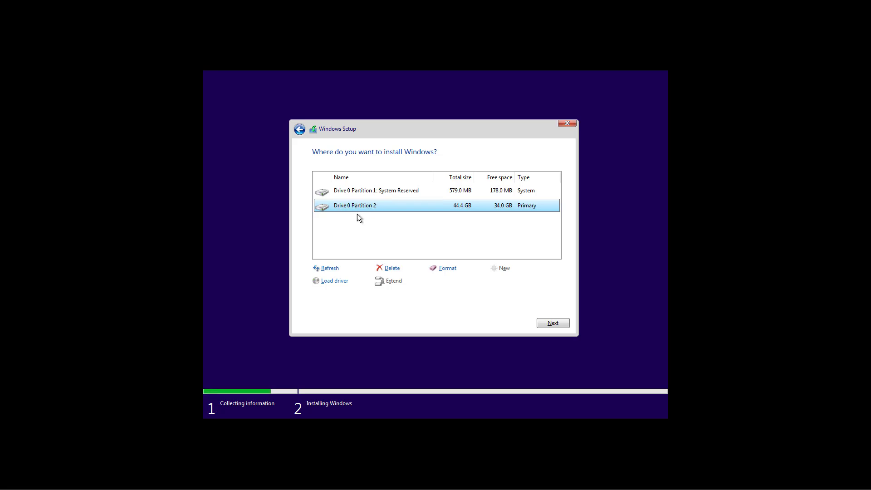
mouse_move(392, 271)
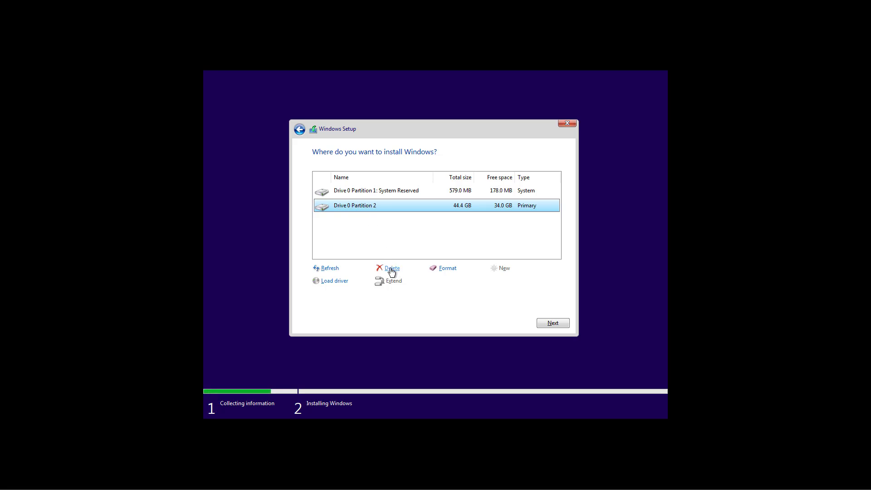
Step: Delete Partition 2 and System Reserved, then install Windows on the 45.0 GB unallocated space
left_click(391, 268)
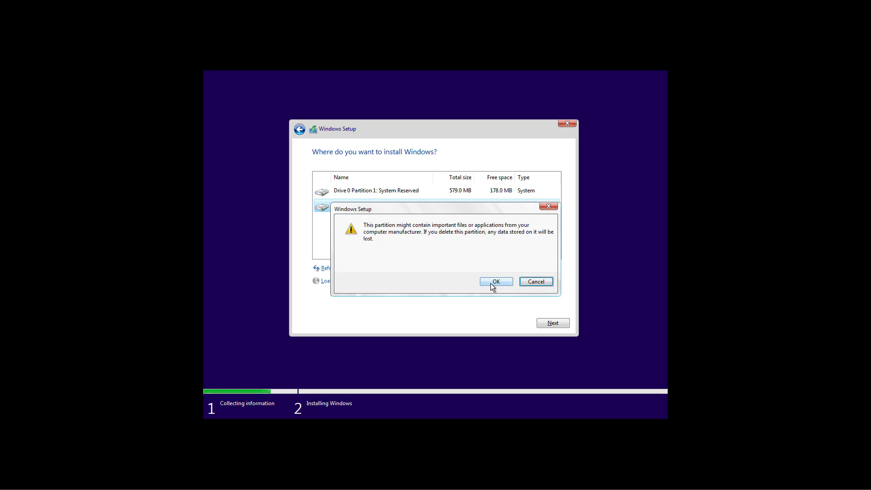
left_click(495, 281)
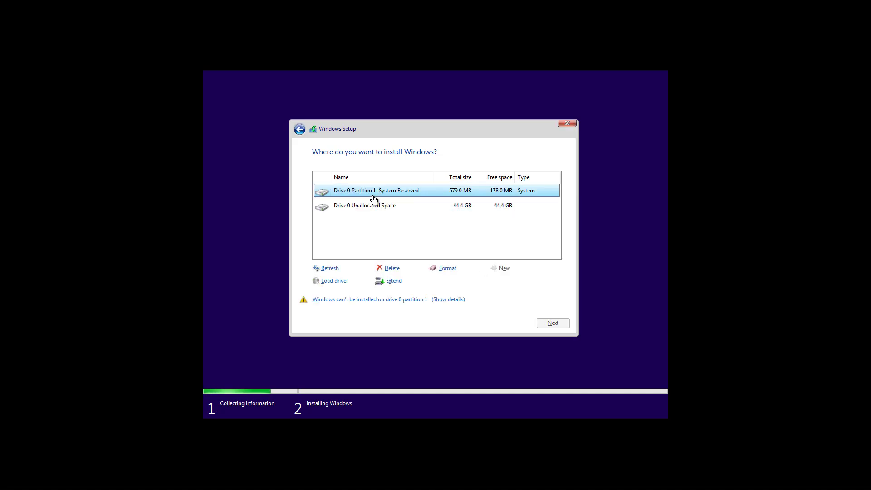
left_click(390, 268)
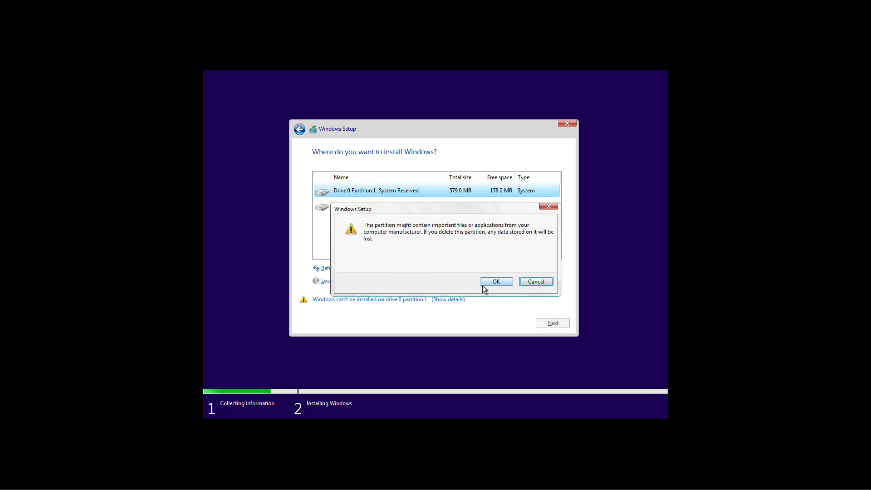
left_click(495, 281)
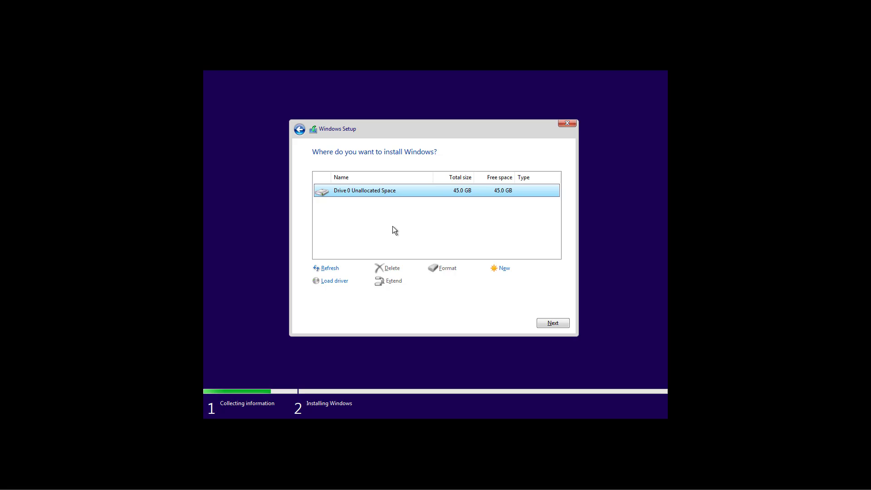
mouse_move(355, 194)
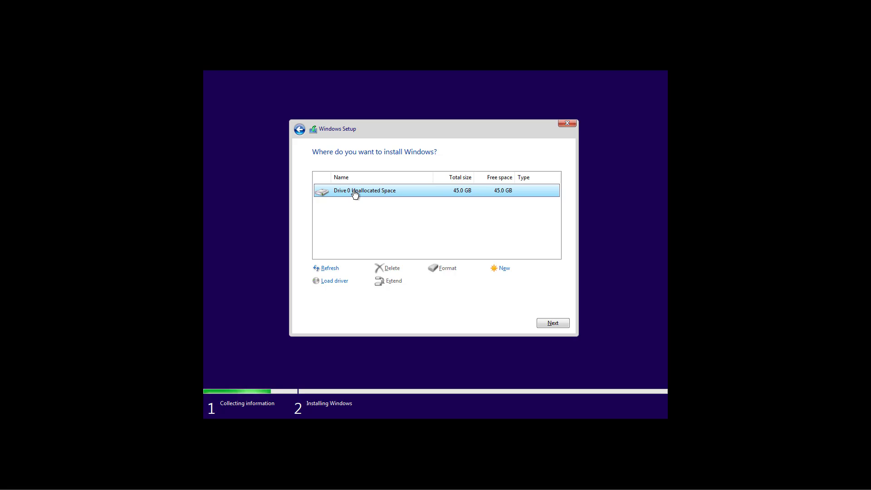
mouse_move(525, 301)
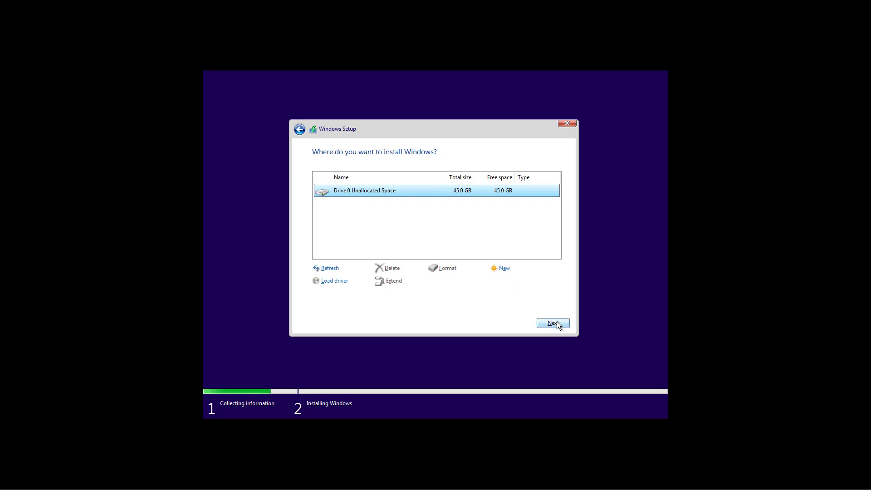
left_click(552, 323)
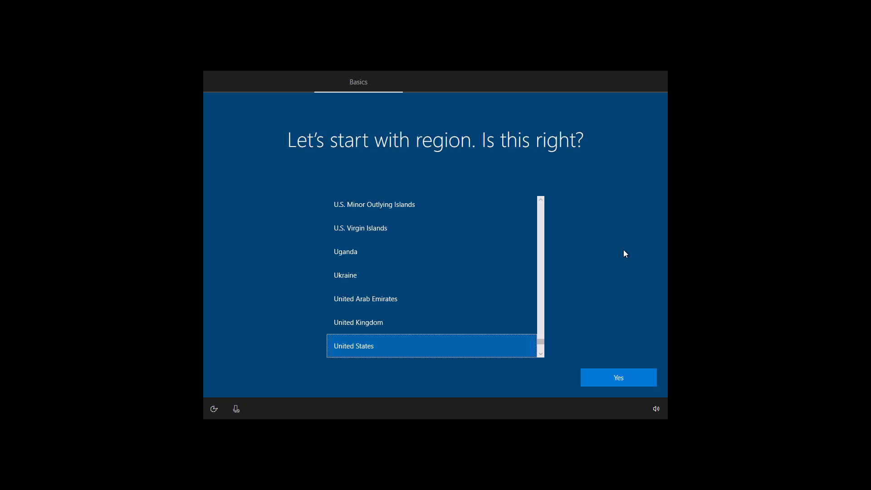
mouse_move(516, 292)
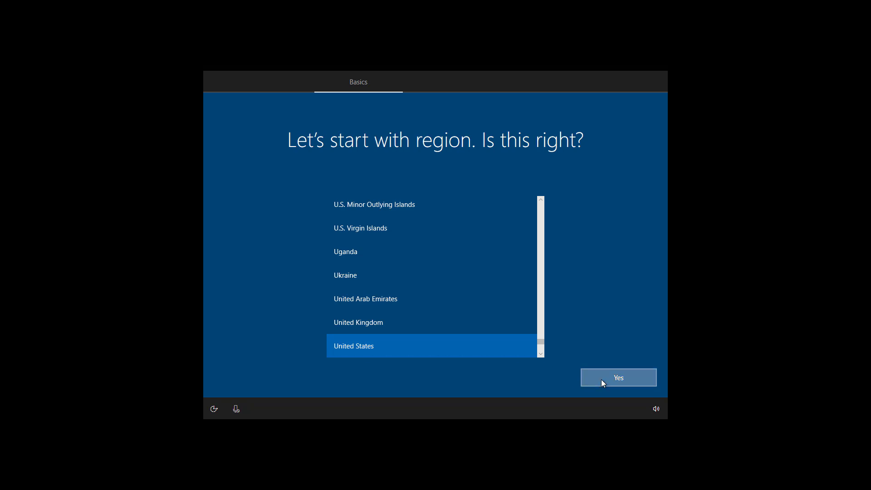
Step: Confirm United States region and US keyboard, skipping a second layout
left_click(618, 377)
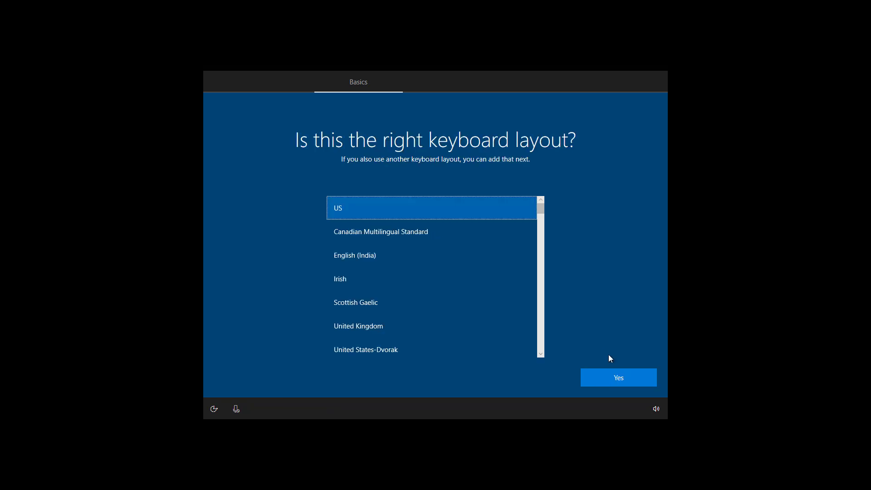
left_click(618, 377)
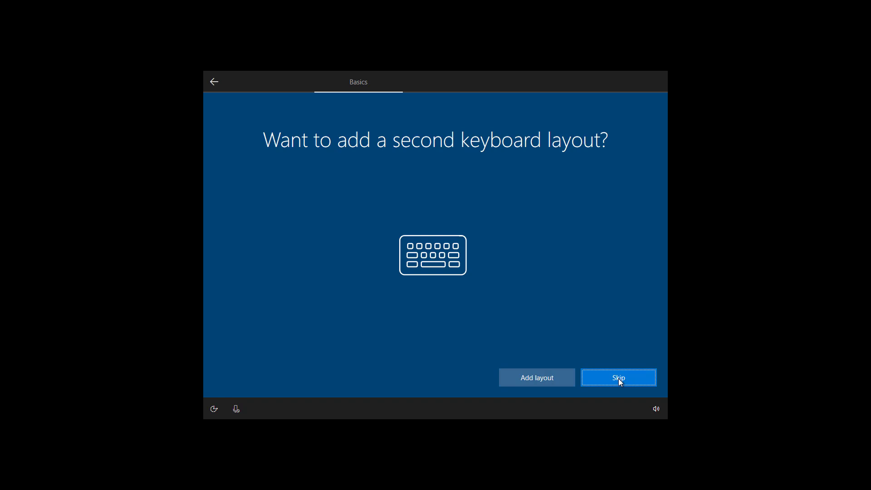
left_click(618, 377)
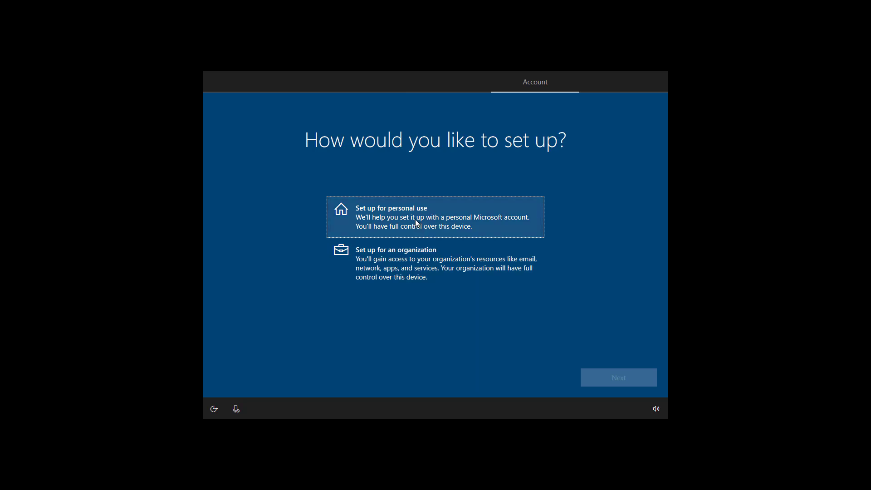
Step: Choose personal use, enter the Microsoft account email, and sign in via the Authenticator app
left_click(435, 217)
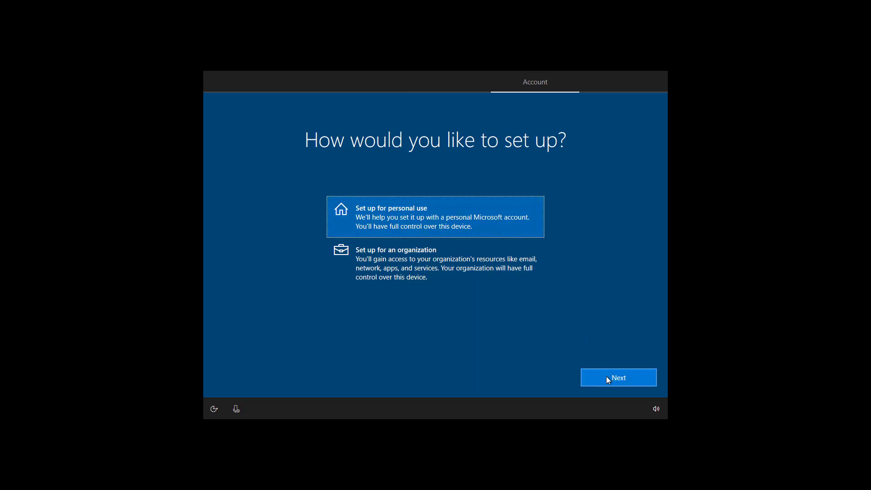
left_click(616, 377)
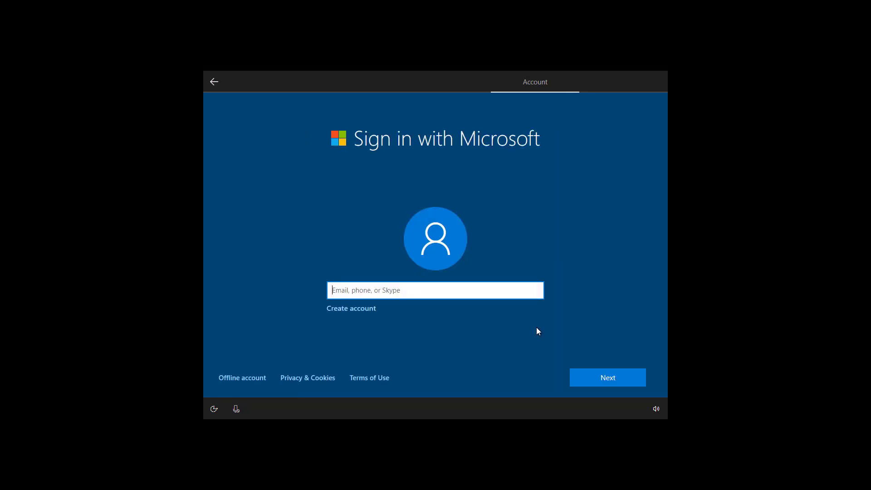
mouse_move(350, 289)
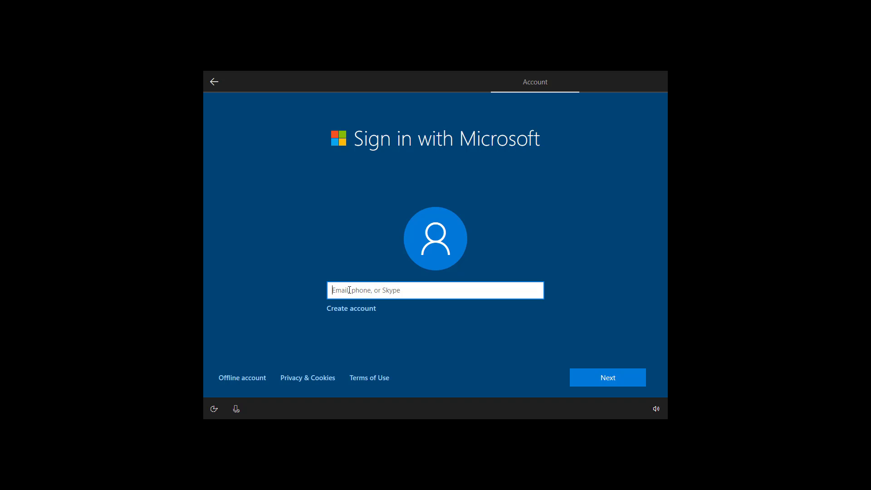
type("m_la")
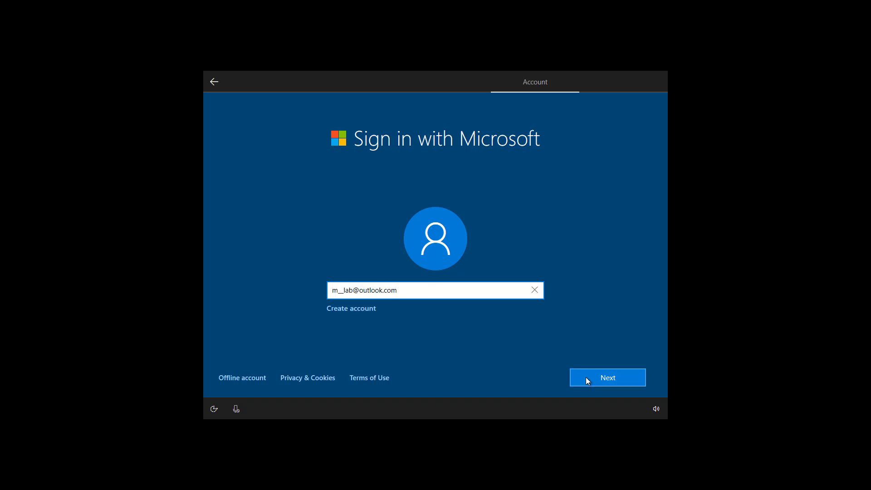
left_click(607, 377)
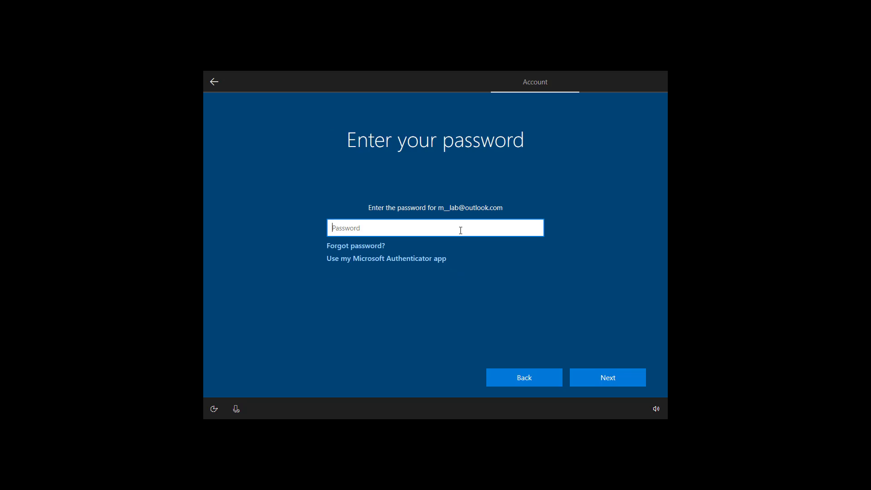
mouse_move(431, 263)
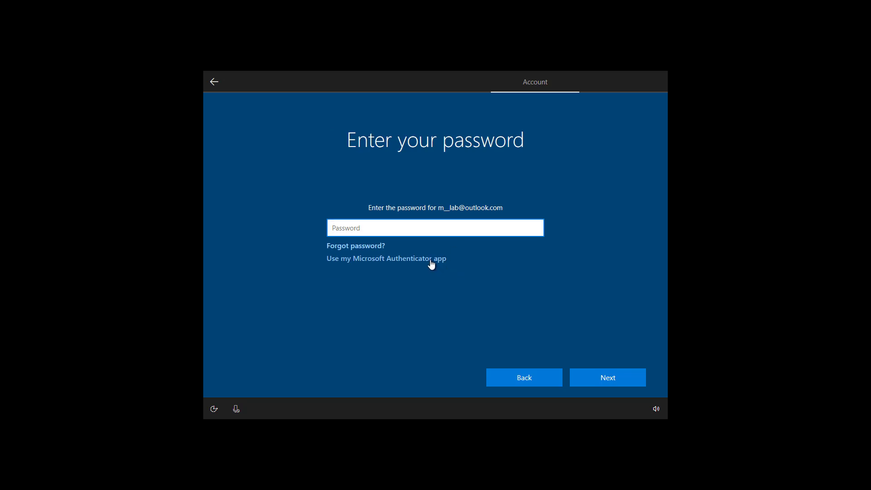
left_click(387, 259)
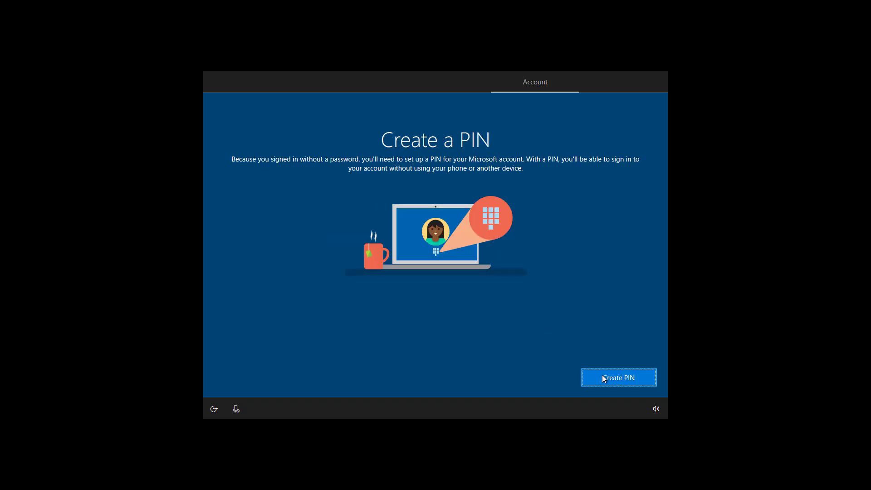
Step: Enter and confirm the four-digit sign-in PIN and save it
left_click(618, 378)
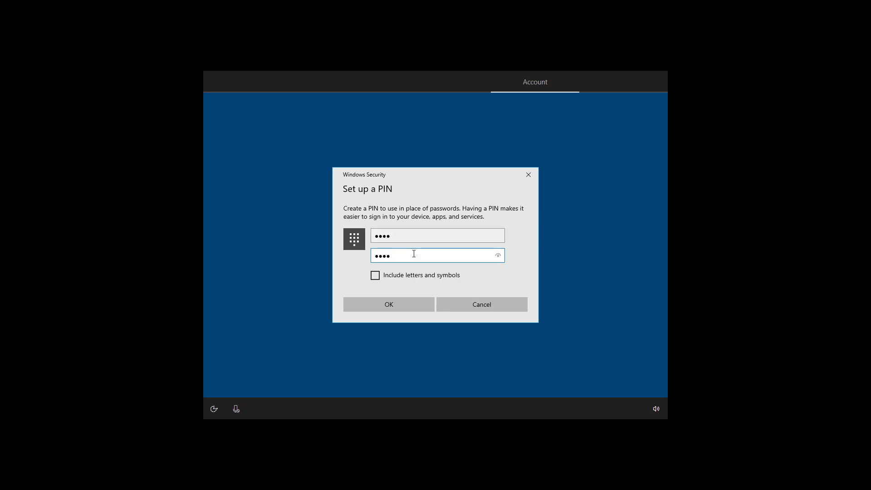
left_click(437, 255)
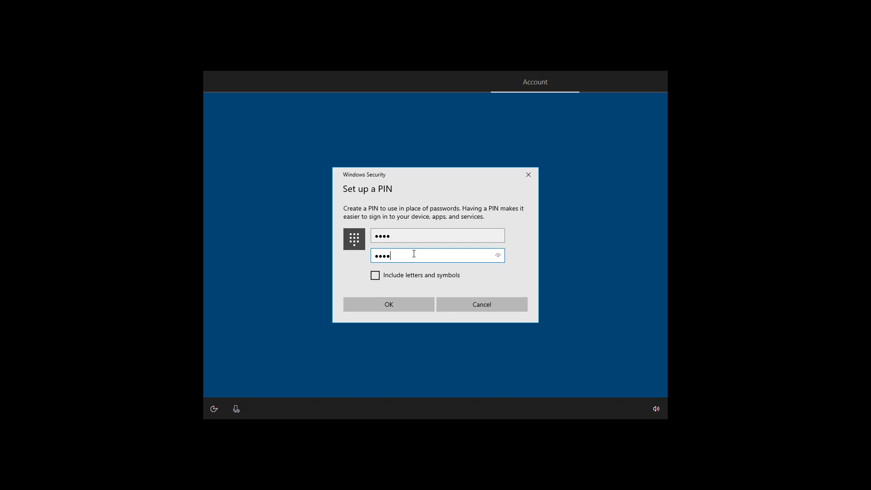
mouse_move(389, 304)
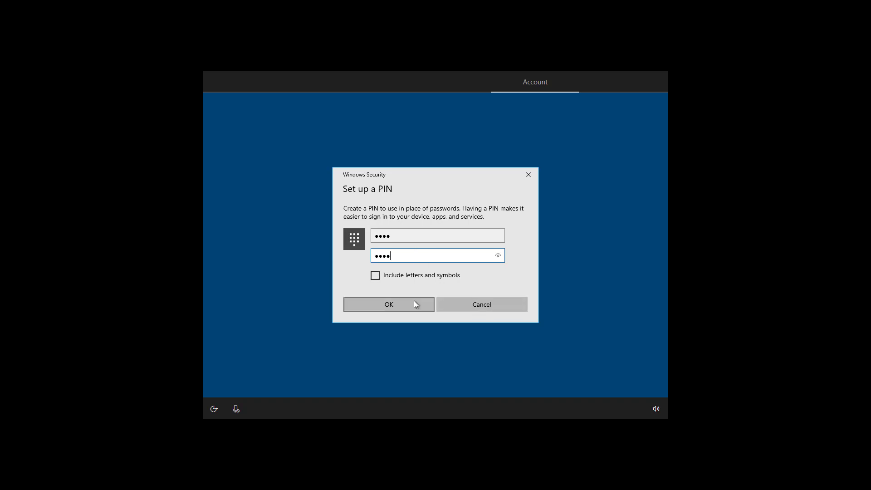
left_click(389, 304)
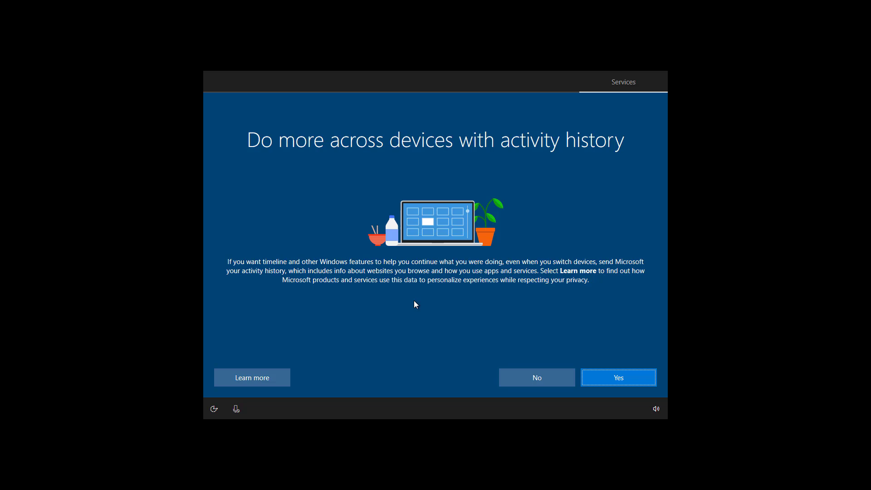
mouse_move(502, 309)
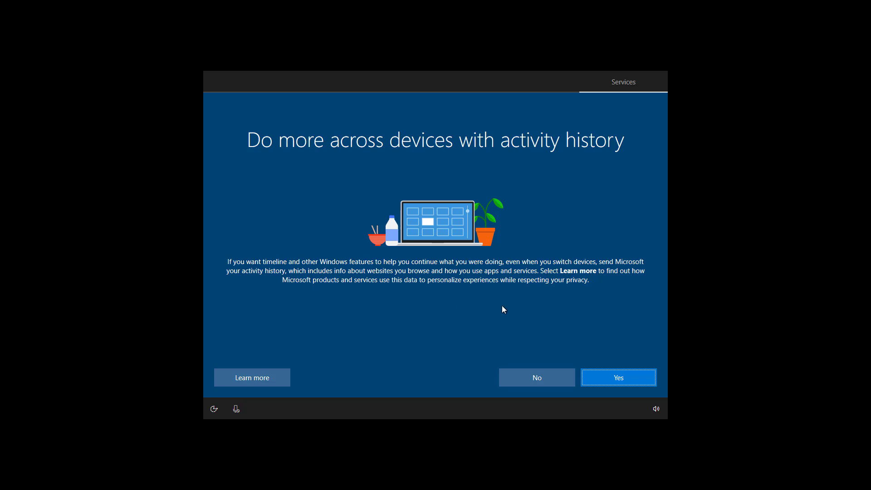
mouse_move(590, 336)
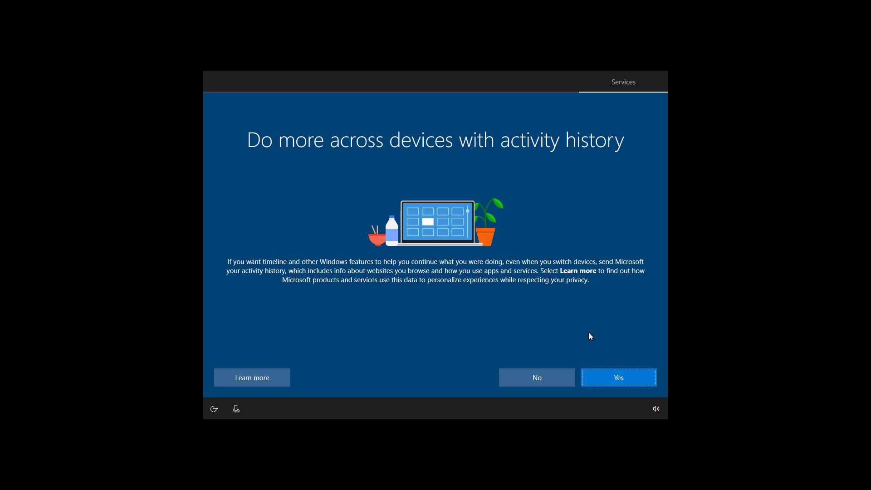
Step: Answer the activity history question and continue past the OneDrive backup screen
left_click(617, 377)
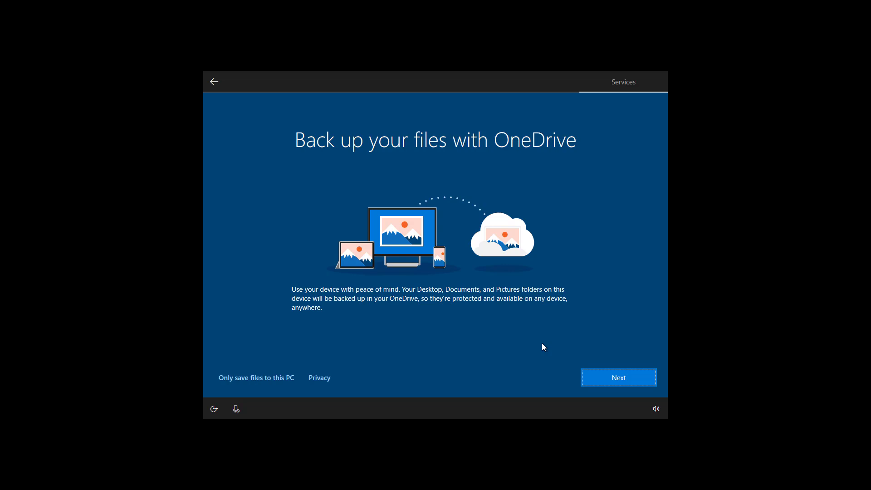
mouse_move(273, 371)
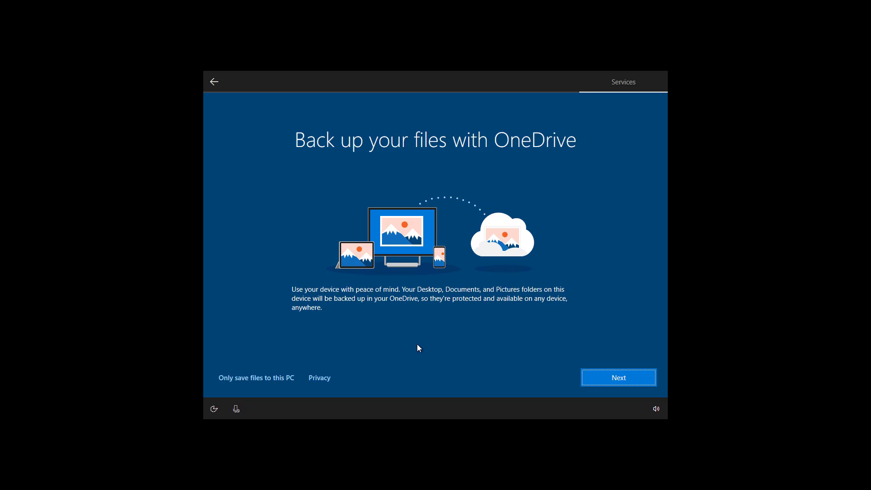
mouse_move(659, 383)
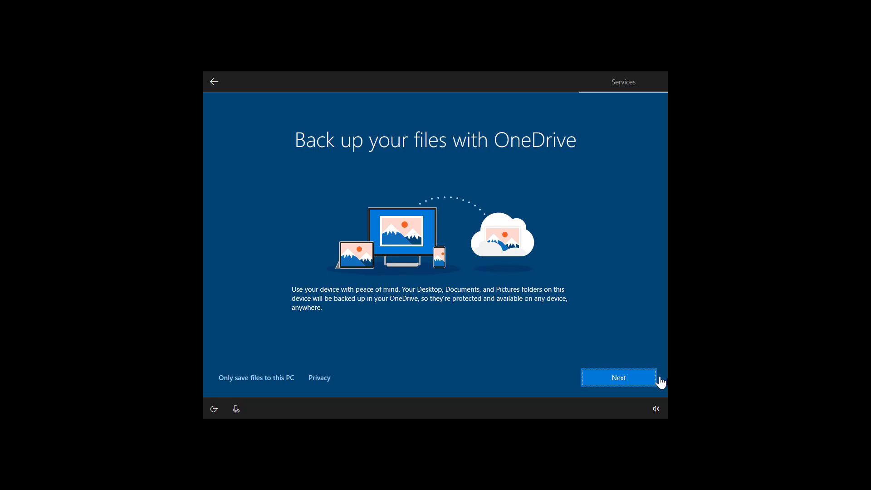
left_click(617, 378)
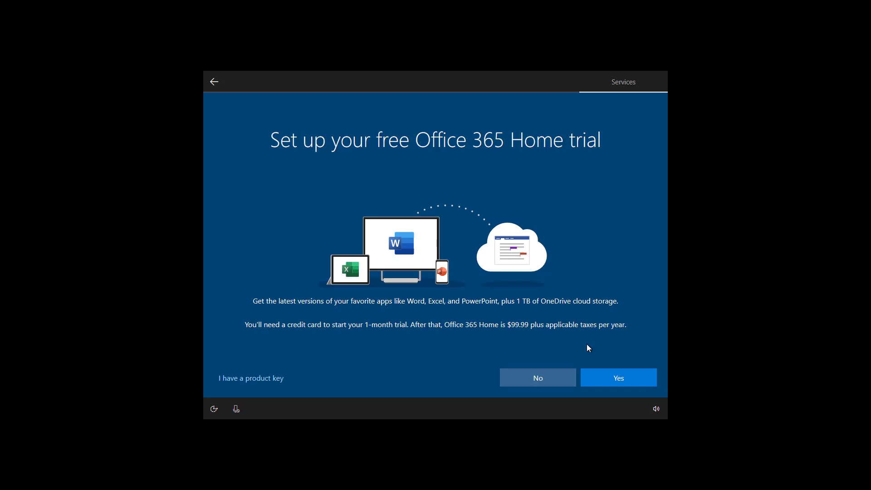
mouse_move(470, 348)
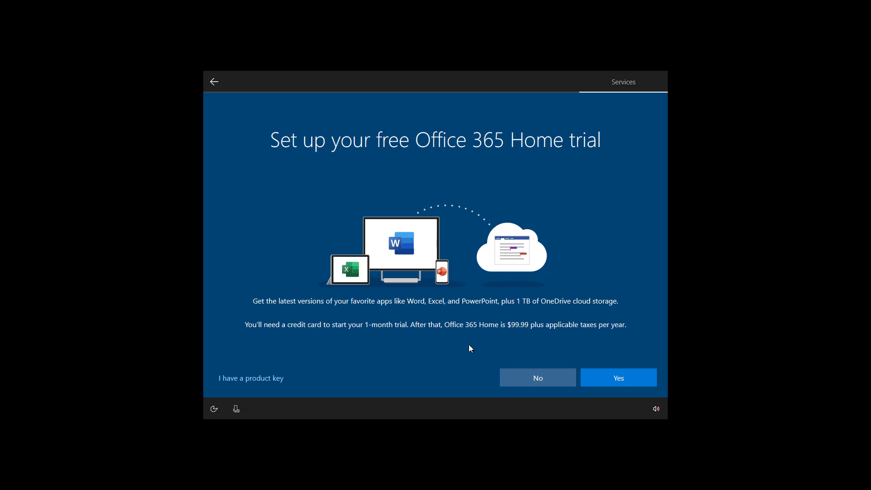
mouse_move(361, 368)
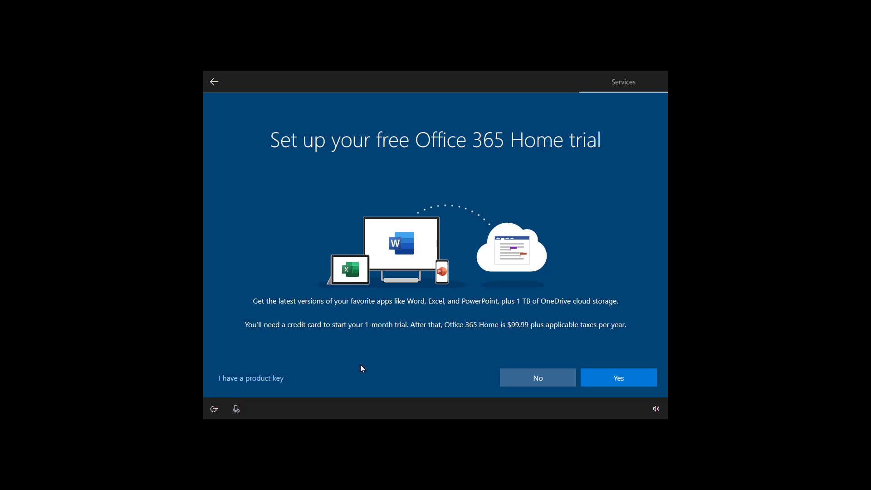
mouse_move(454, 362)
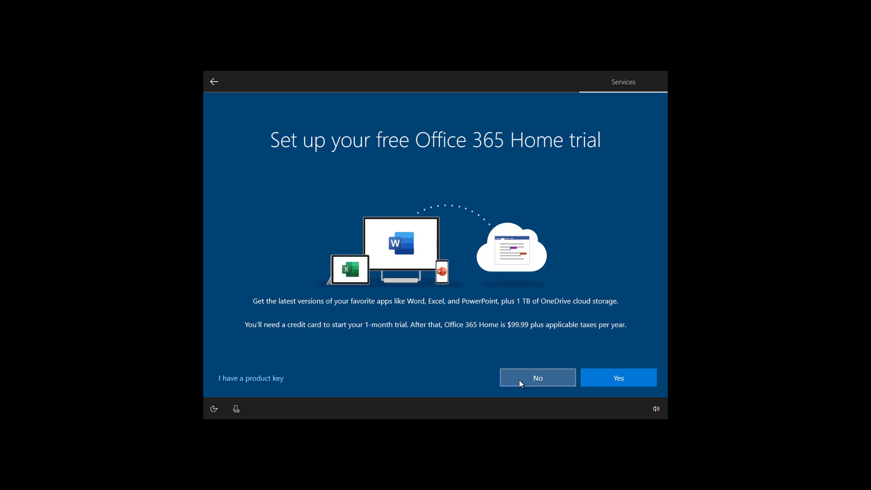
Step: Decline the free Office 365 Home trial with No
left_click(536, 377)
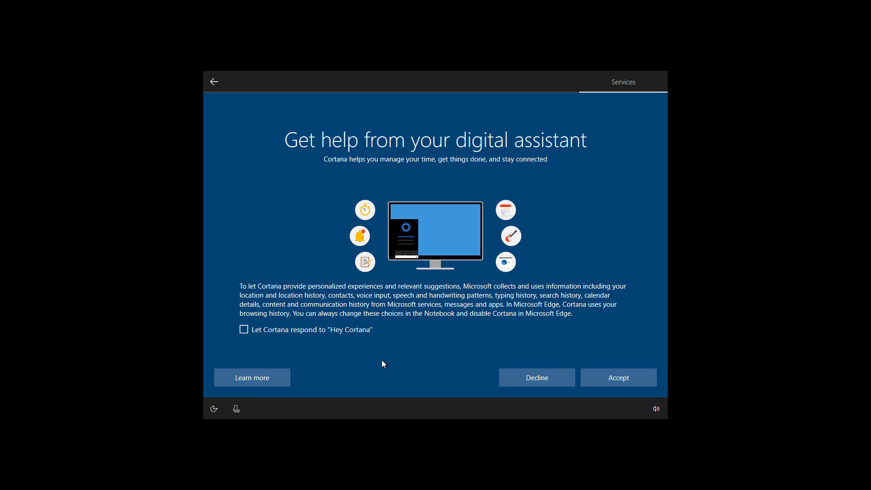
mouse_move(288, 337)
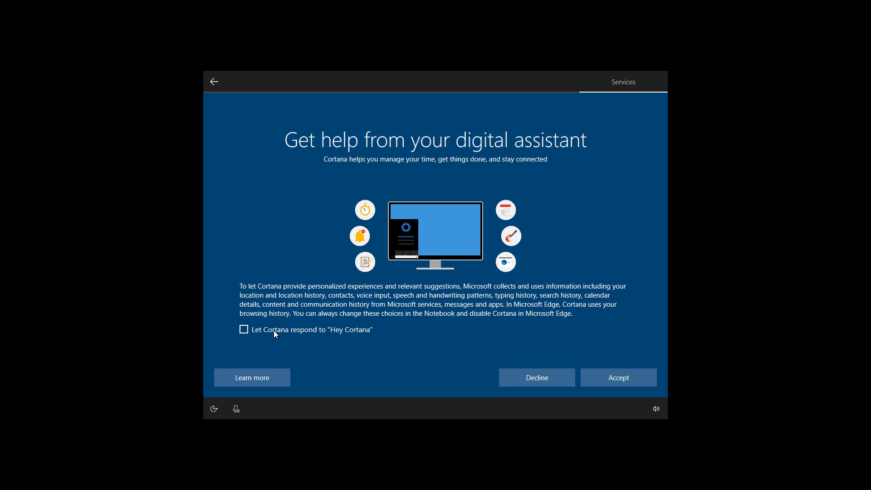
Step: Accept Cortana with 'Let Cortana respond to Hey Cortana' left unchecked
left_click(244, 328)
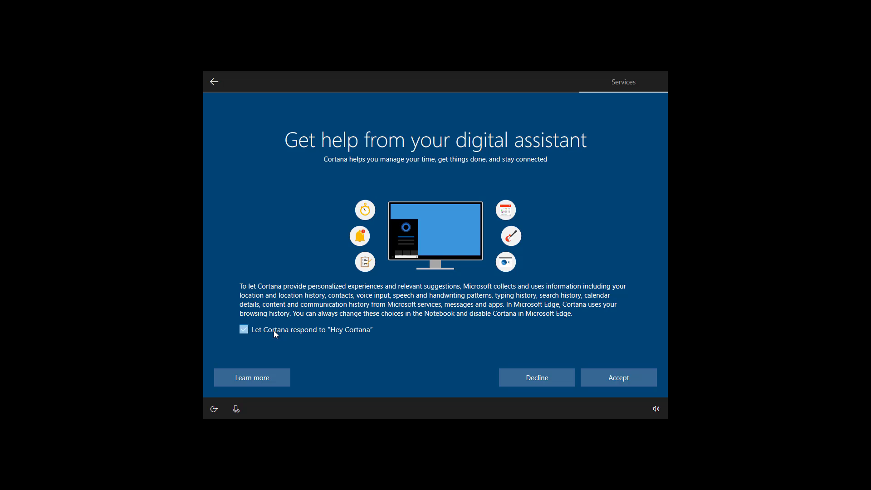
left_click(243, 328)
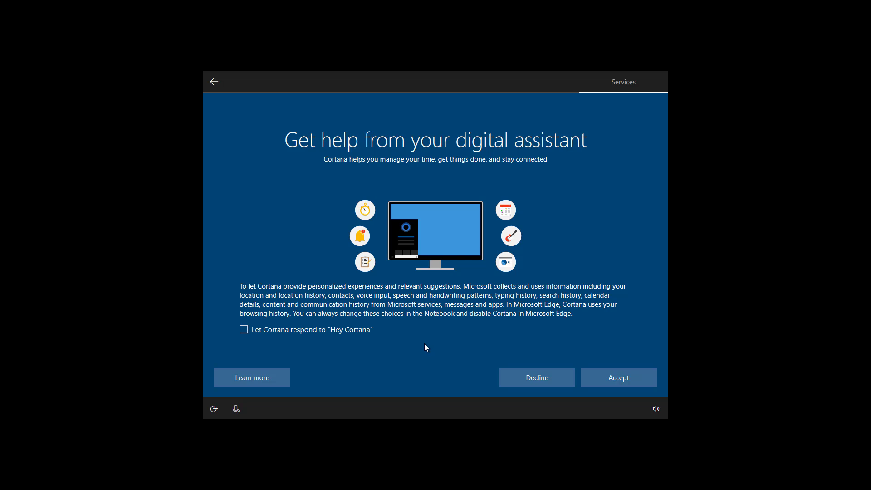
mouse_move(610, 326)
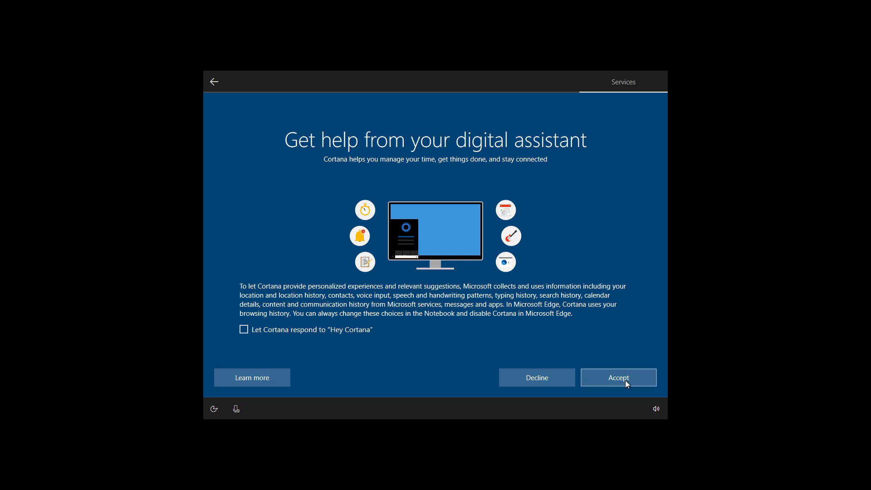
left_click(617, 378)
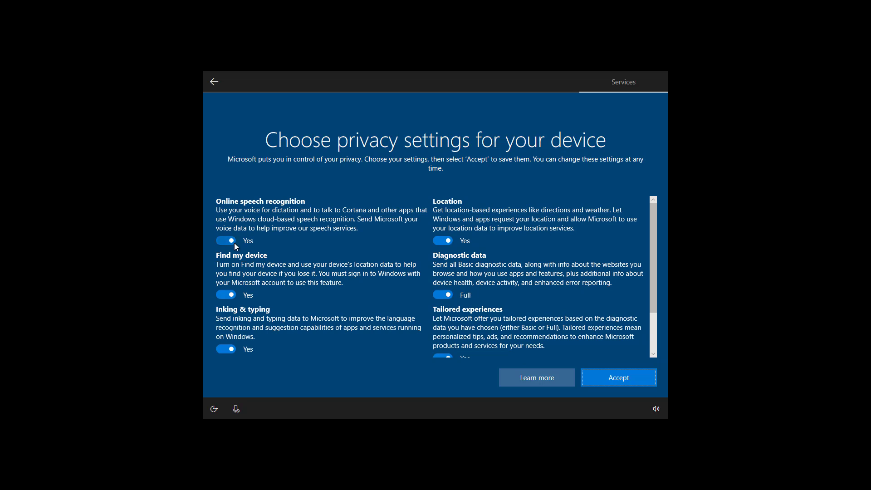
Step: Accept the device privacy settings with Online speech recognition and every other option left on
left_click(226, 239)
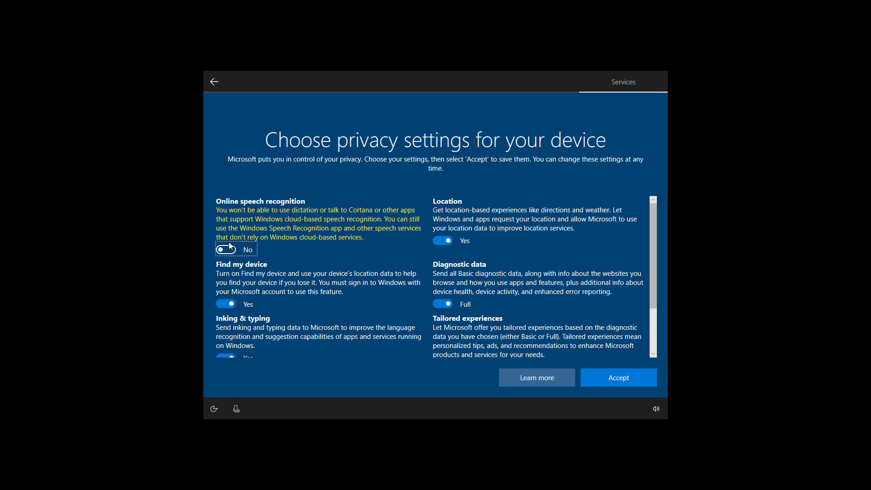
left_click(225, 248)
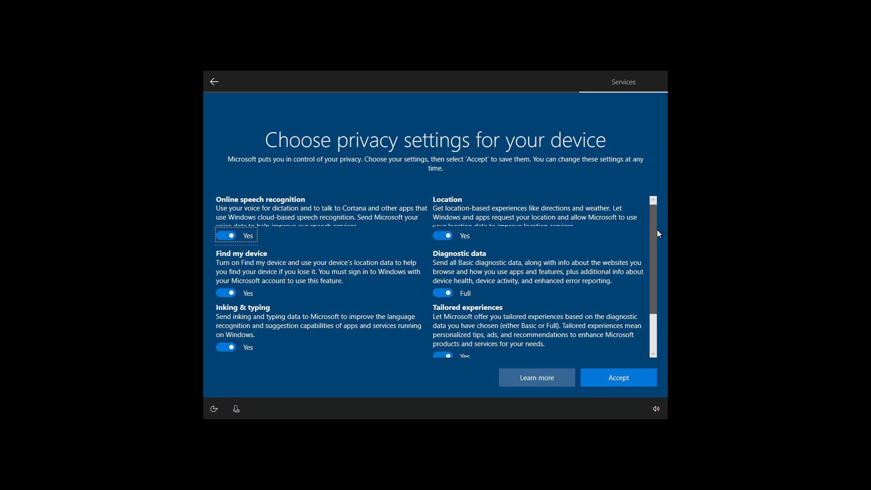
scroll("down", 3)
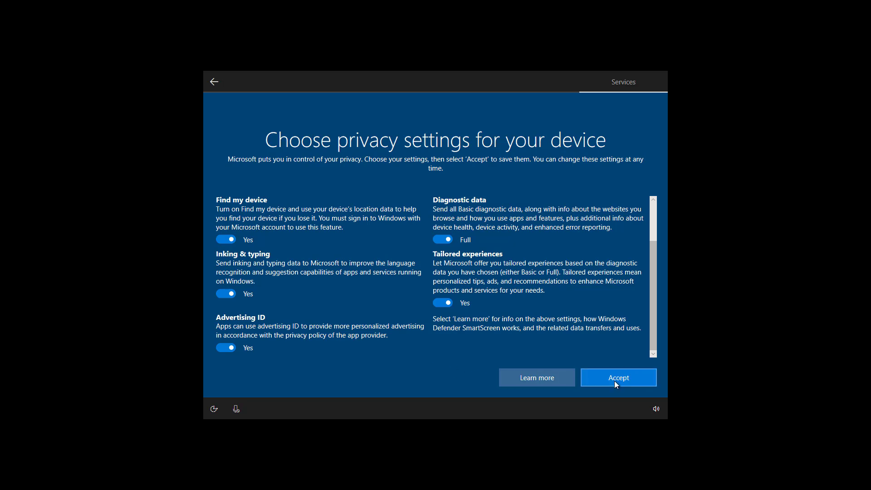
left_click(618, 377)
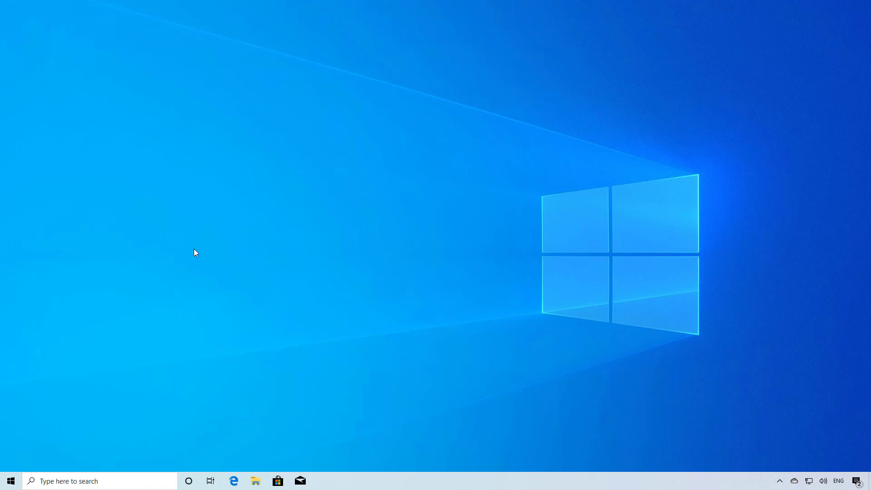
mouse_move(10, 481)
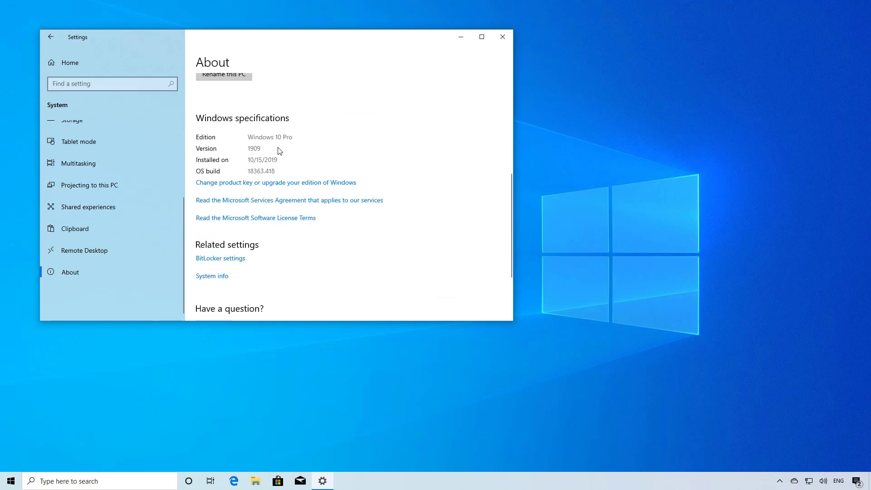
mouse_move(247, 160)
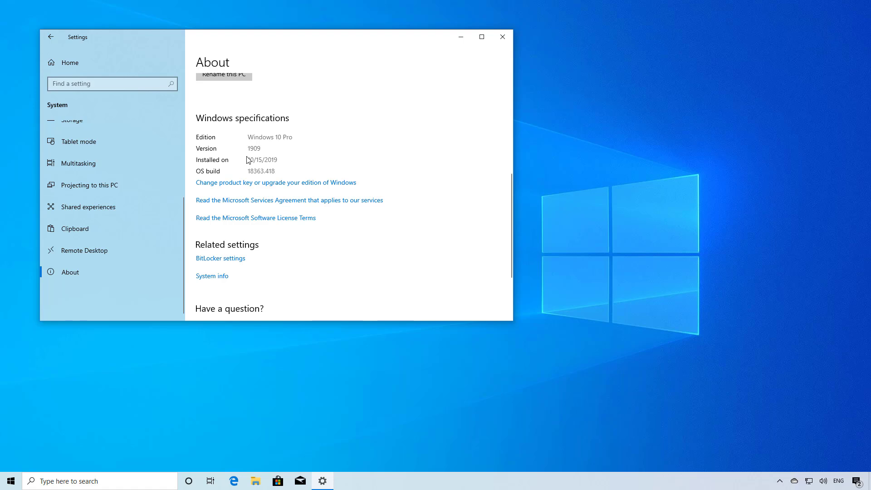
Step: Launch winver from Start search 'run' to confirm version 1909 build 18363.418, then dismiss it
left_click(10, 480)
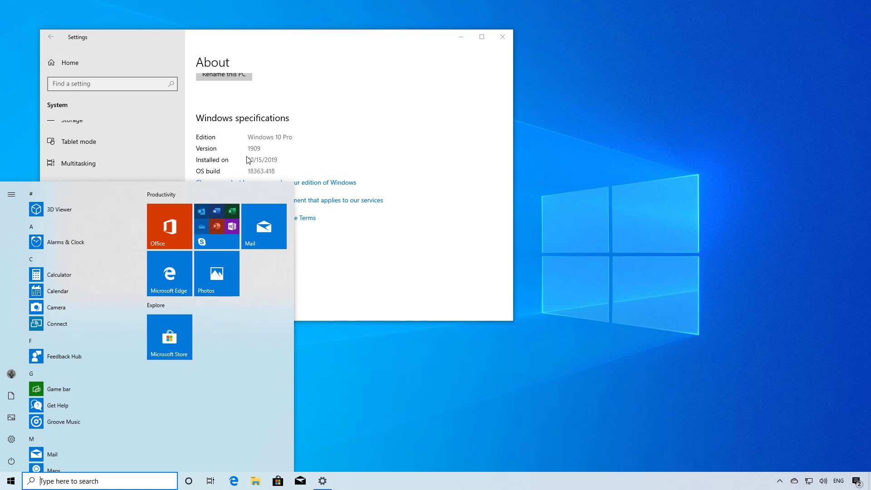
type("run")
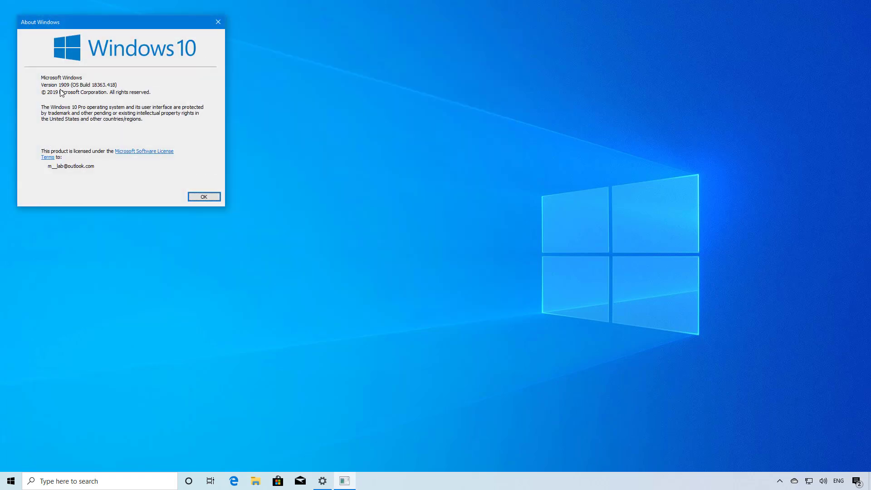
mouse_move(227, 26)
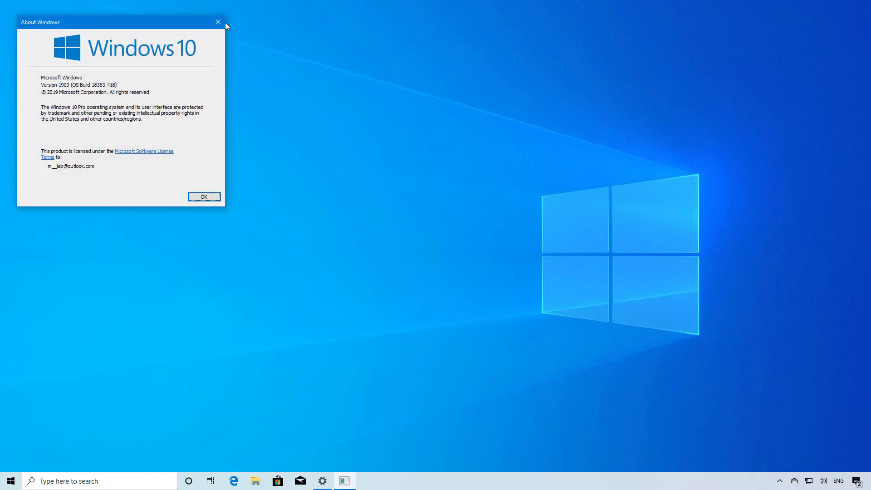
left_click(217, 21)
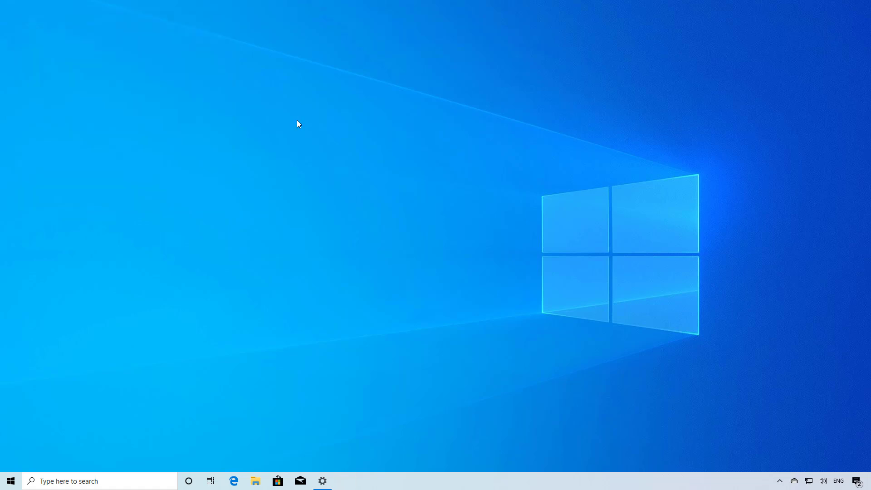